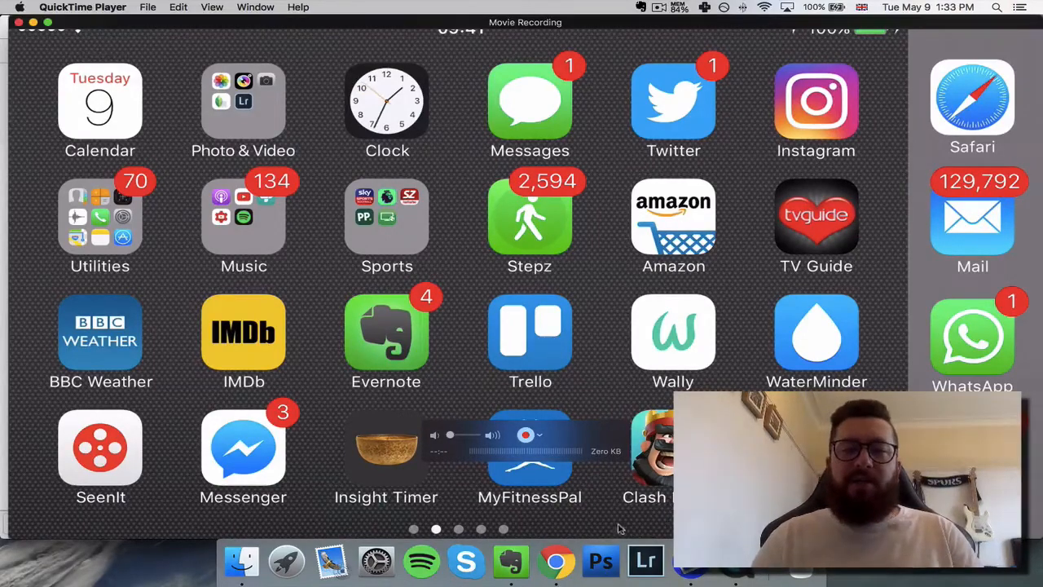
- Scroll down through Google Images results for 'orange and teal movie' to study reference stills
{"action": "left_click", "coordinate": [557, 561]}
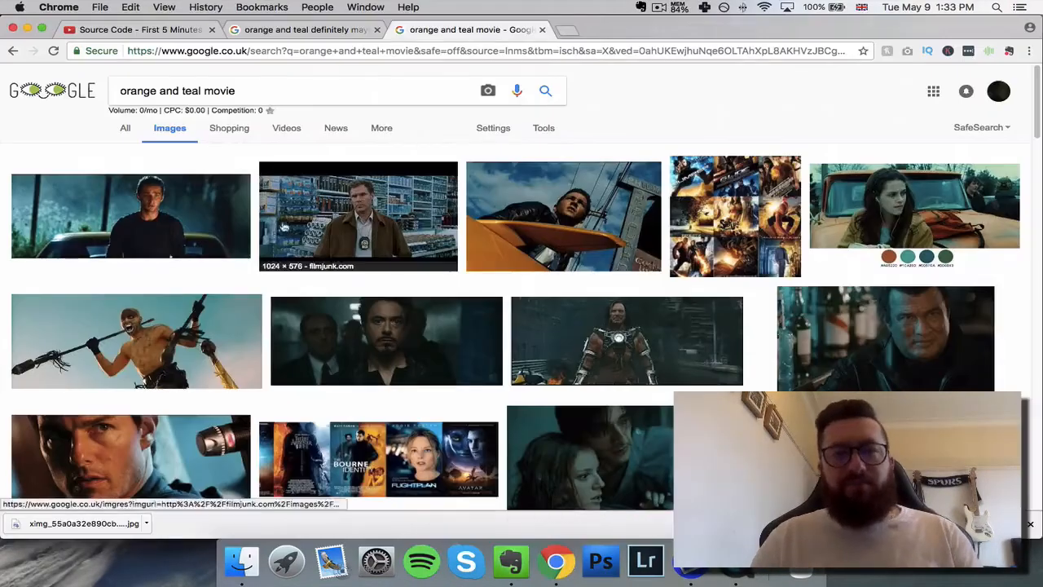
{"action": "mouse_move", "coordinate": [293, 109]}
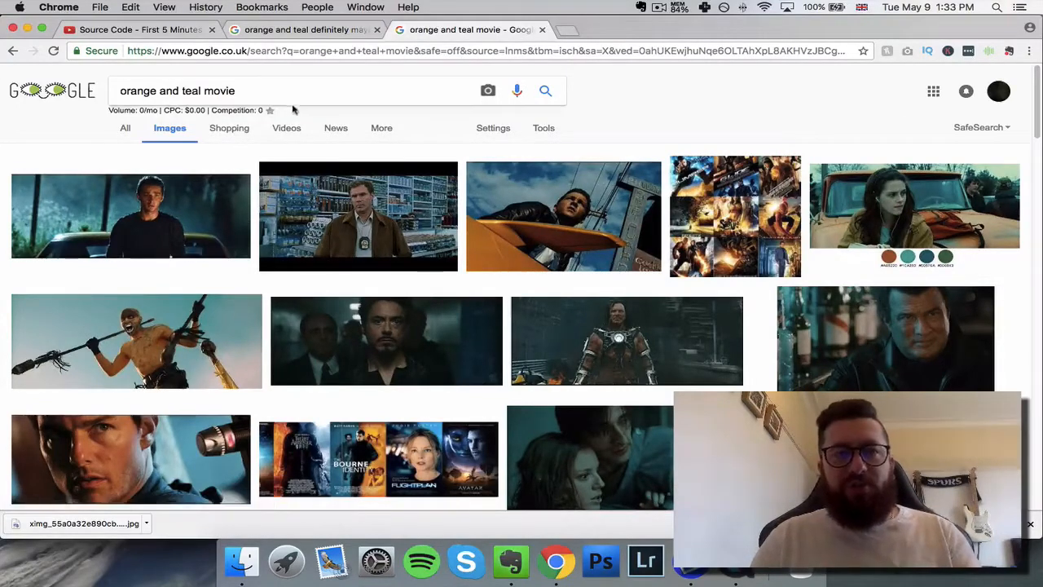
{"action": "mouse_move", "coordinate": [424, 266]}
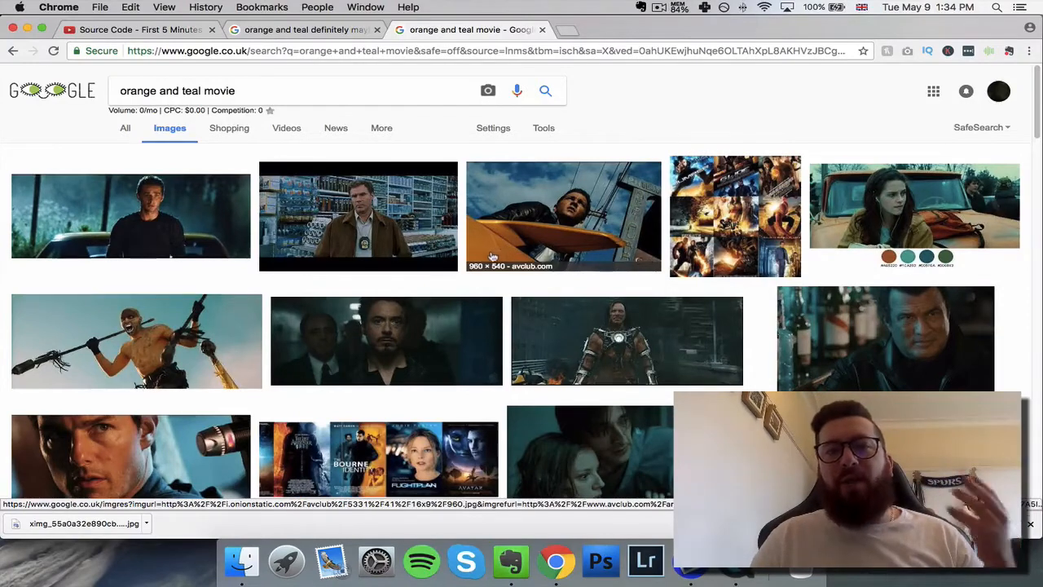
{"action": "mouse_move", "coordinate": [391, 258]}
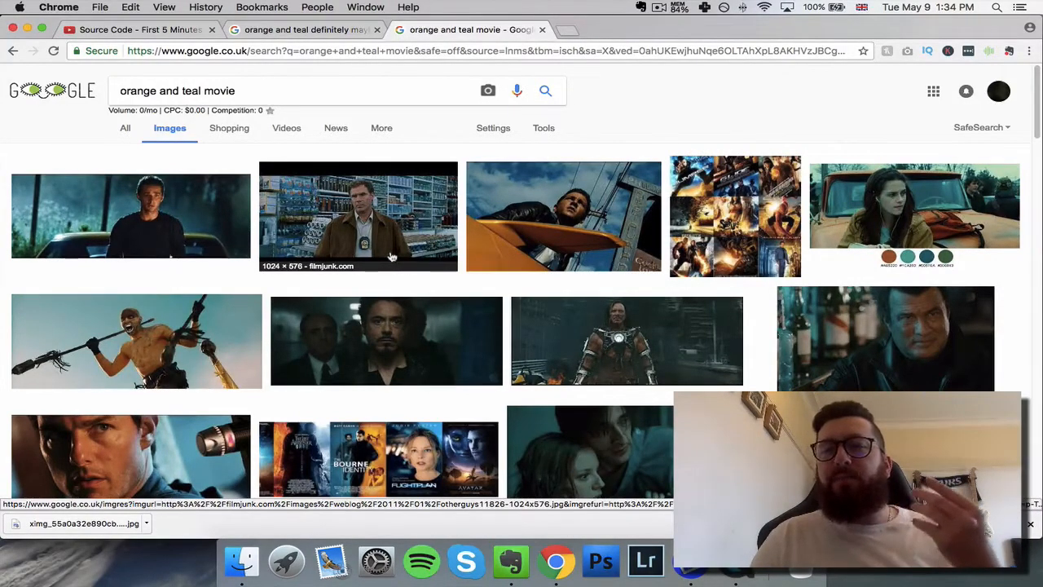
{"action": "scroll", "scroll_direction": "down", "scroll_amount": 3}
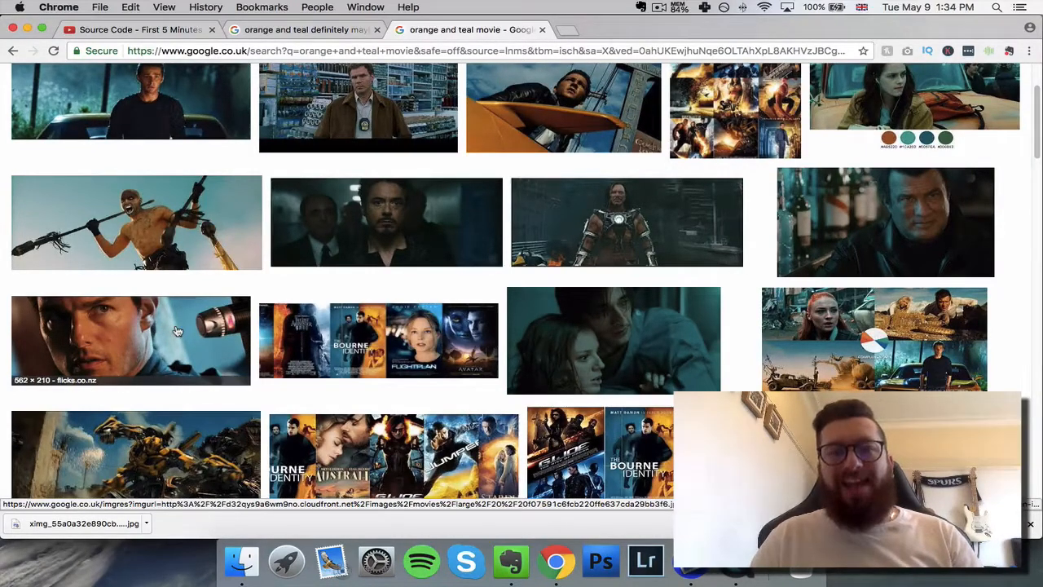
{"action": "scroll", "scroll_direction": "down", "scroll_amount": 3}
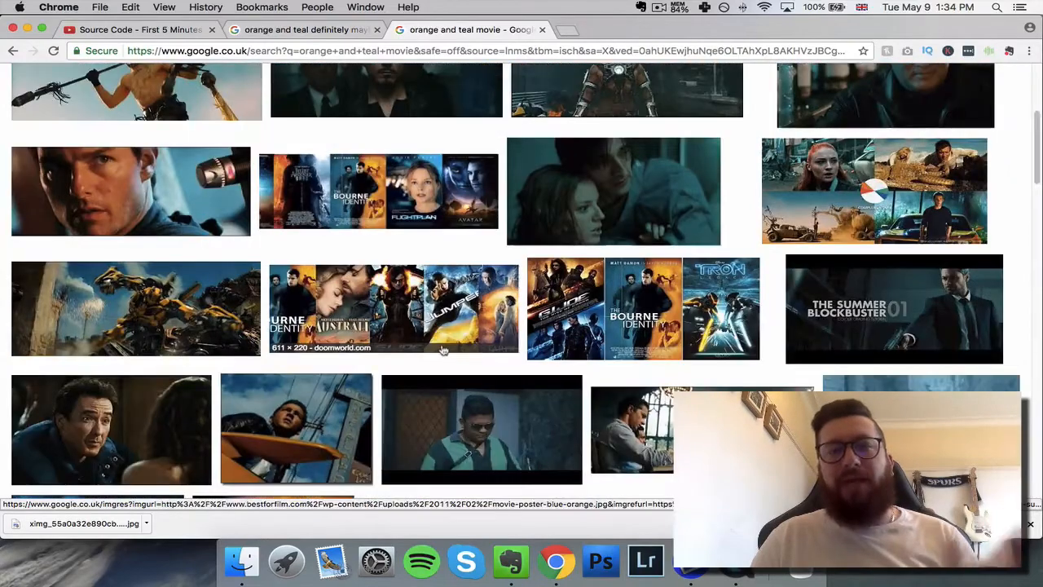
{"action": "scroll", "scroll_direction": "down", "scroll_amount": 3}
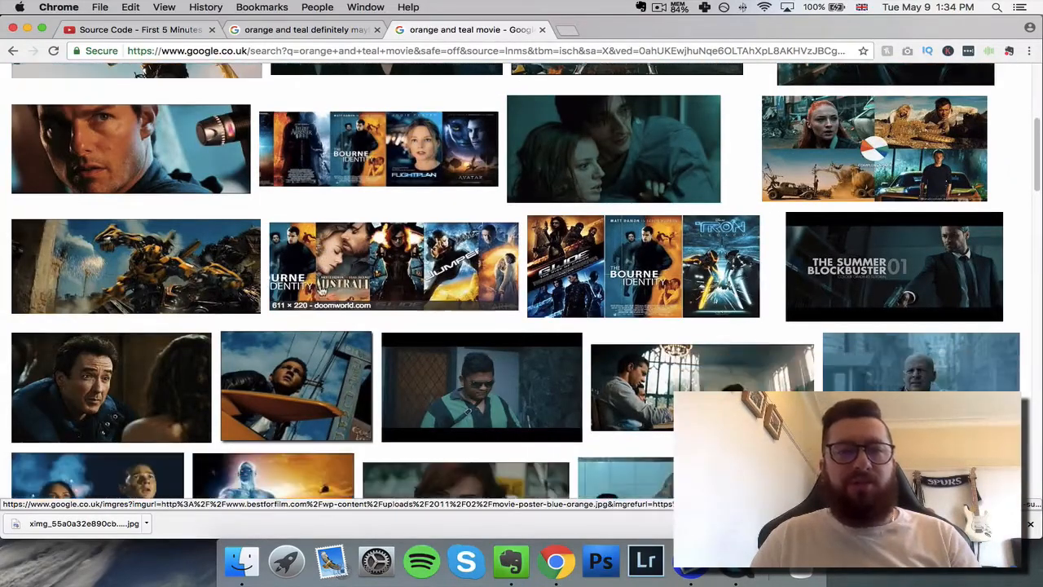
{"action": "scroll", "scroll_direction": "down", "scroll_amount": 3}
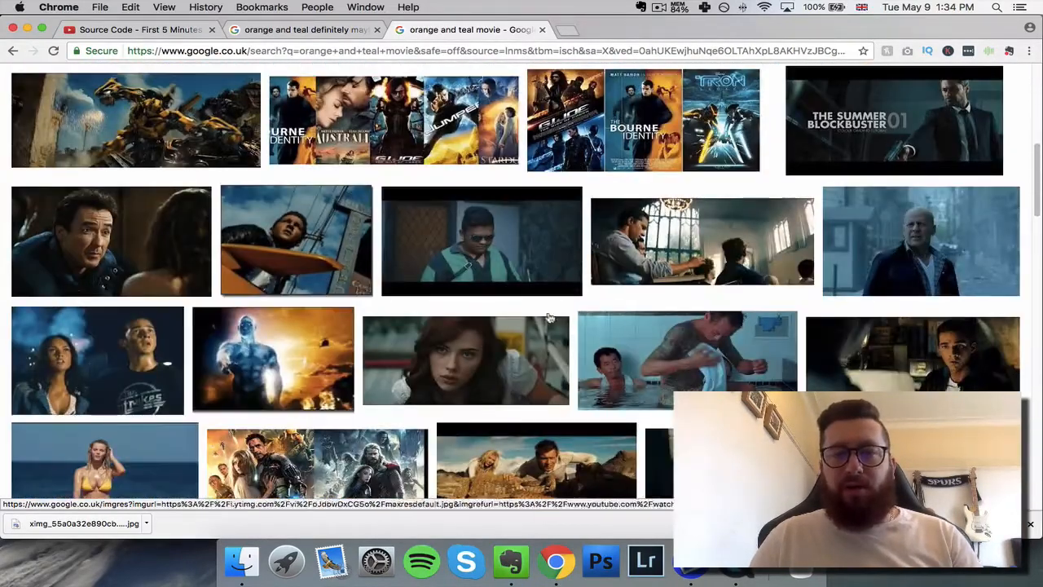
{"action": "scroll", "scroll_direction": "down", "scroll_amount": 3}
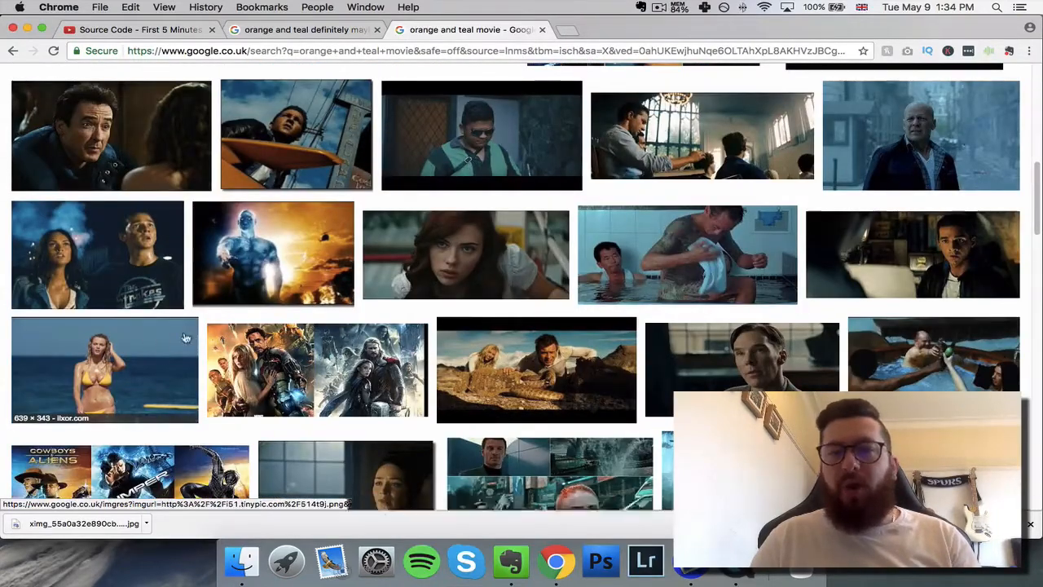
{"action": "scroll", "scroll_direction": "down", "scroll_amount": 3}
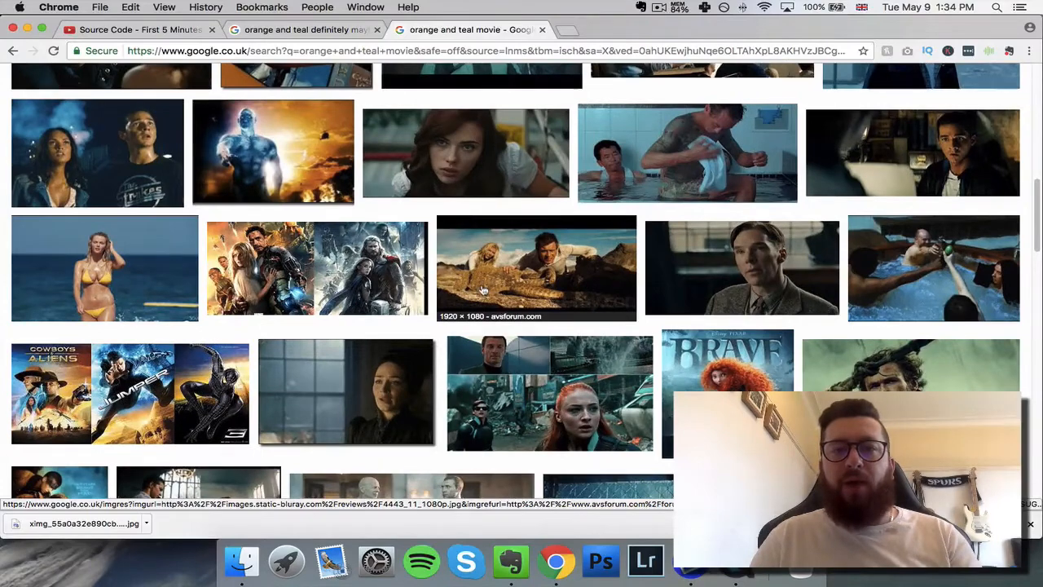
{"action": "scroll", "scroll_direction": "down", "scroll_amount": 3}
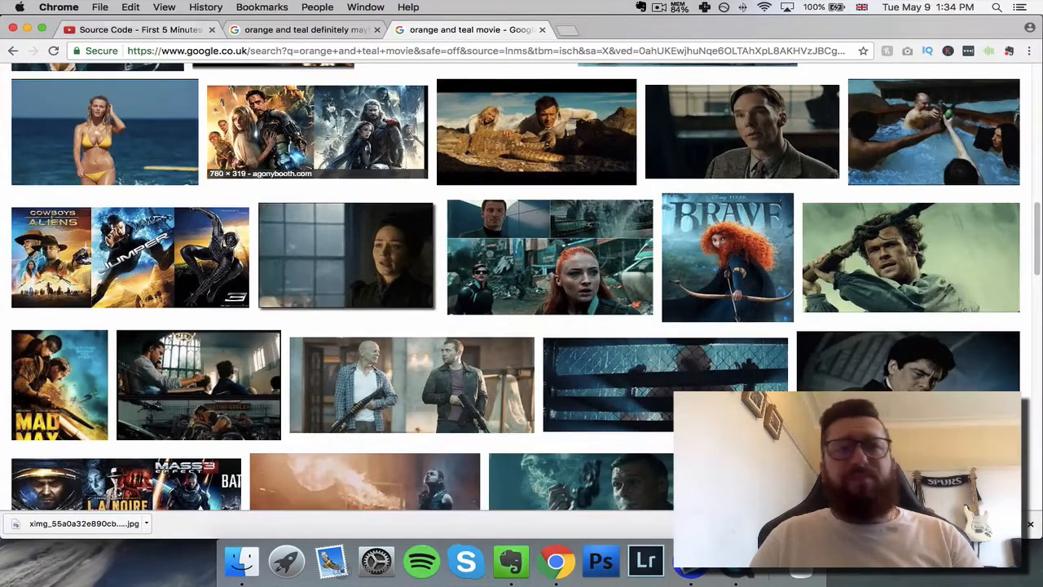
{"action": "mouse_move", "coordinate": [316, 132]}
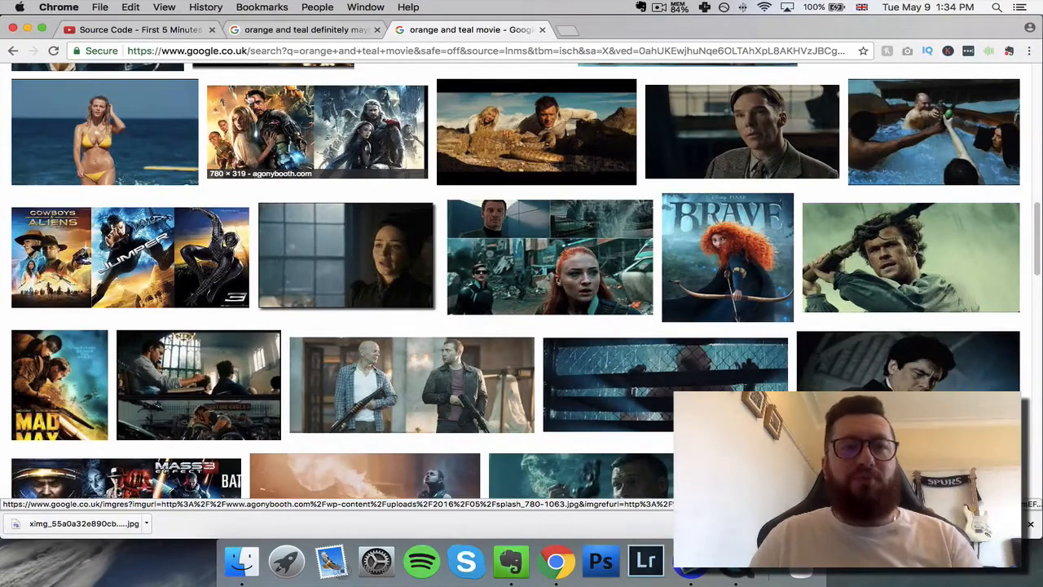
- Scrub through the Source Code opening clip on YouTube, then return to the QuickTime iPhone mirror
{"action": "left_click", "coordinate": [133, 29]}
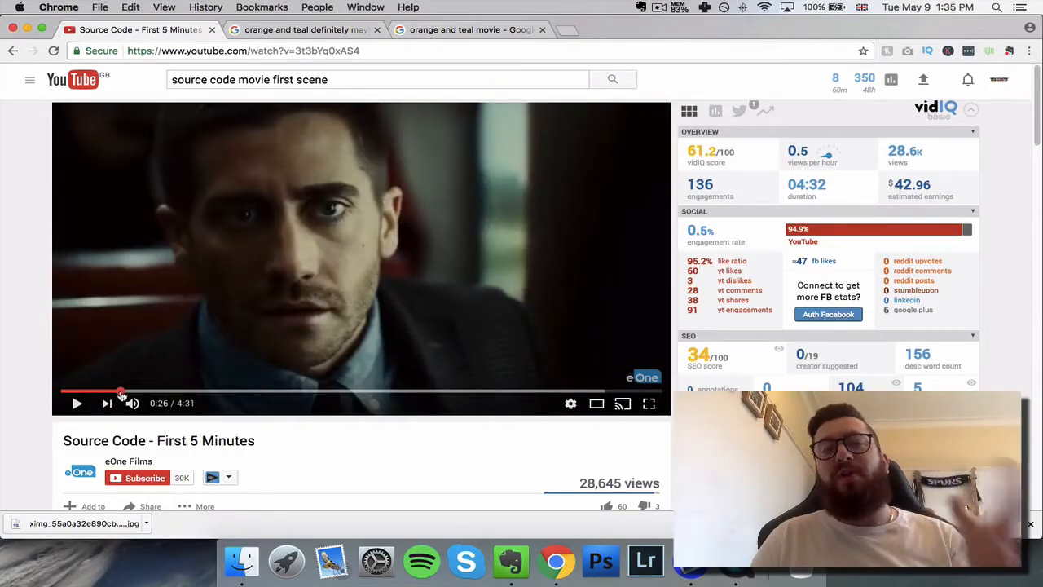
{"action": "mouse_move", "coordinate": [134, 391]}
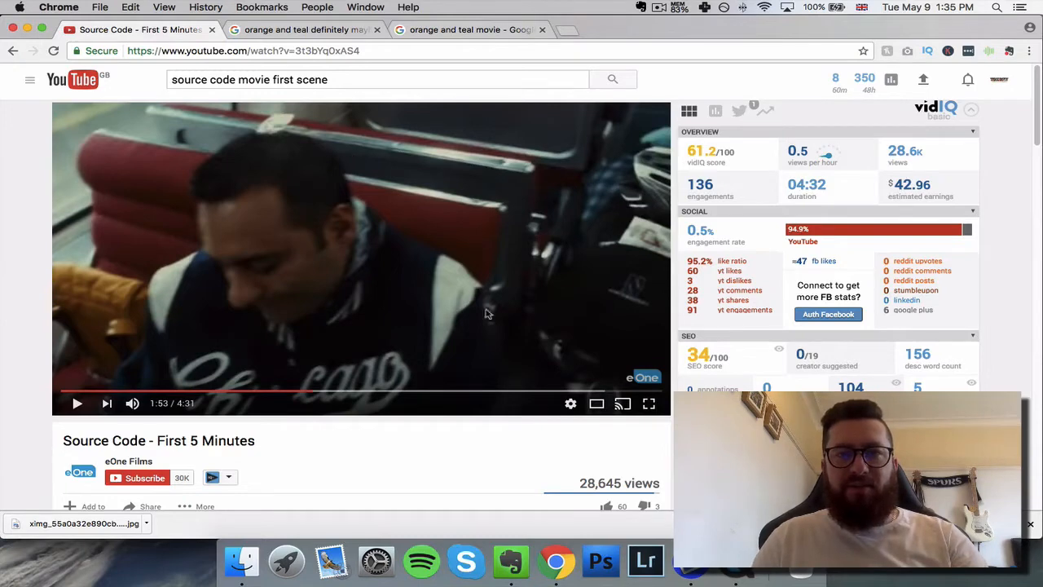
{"action": "mouse_move", "coordinate": [313, 391]}
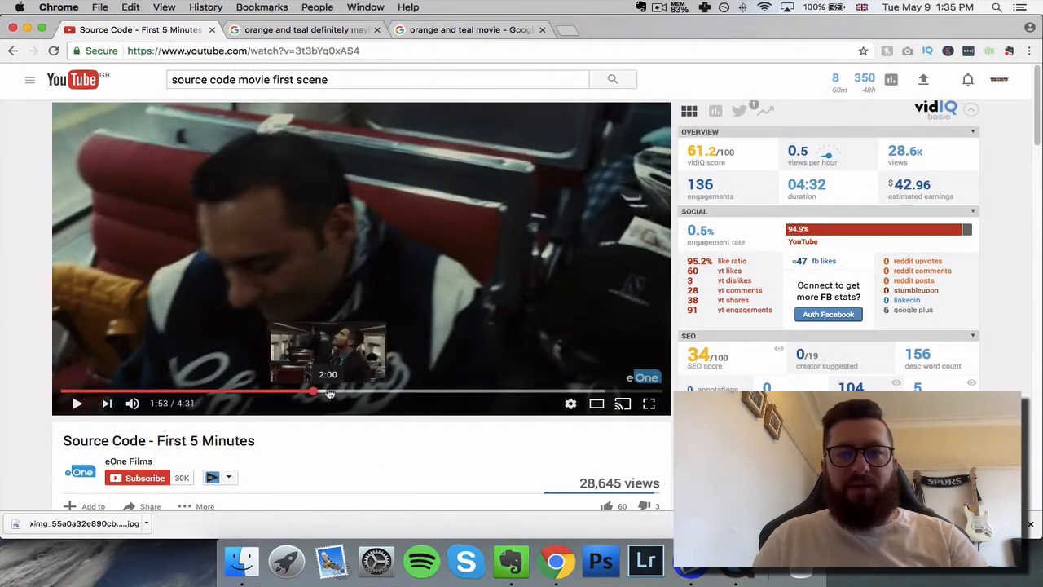
{"action": "left_click", "coordinate": [352, 391]}
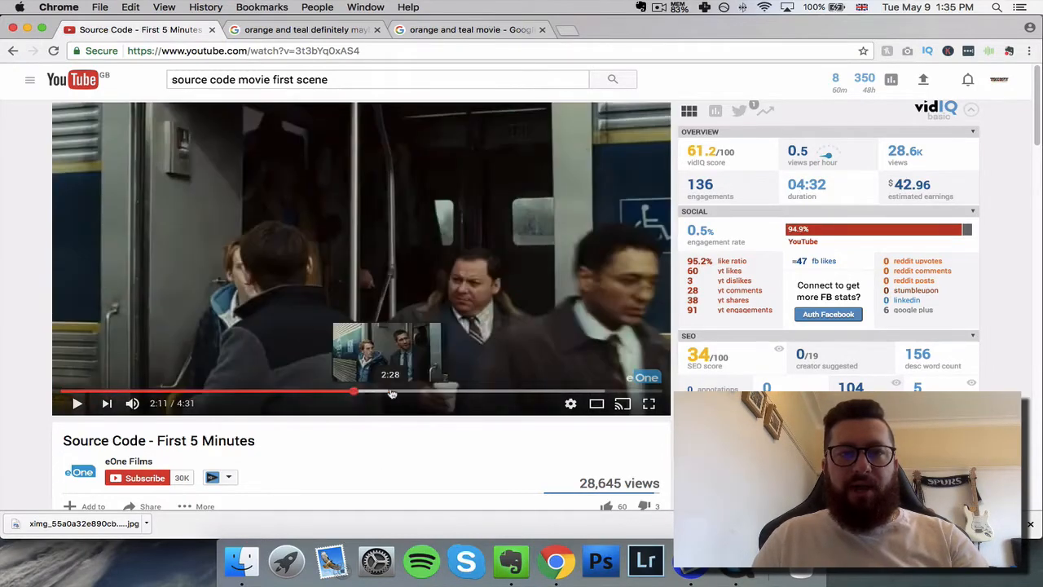
{"action": "left_click", "coordinate": [391, 391]}
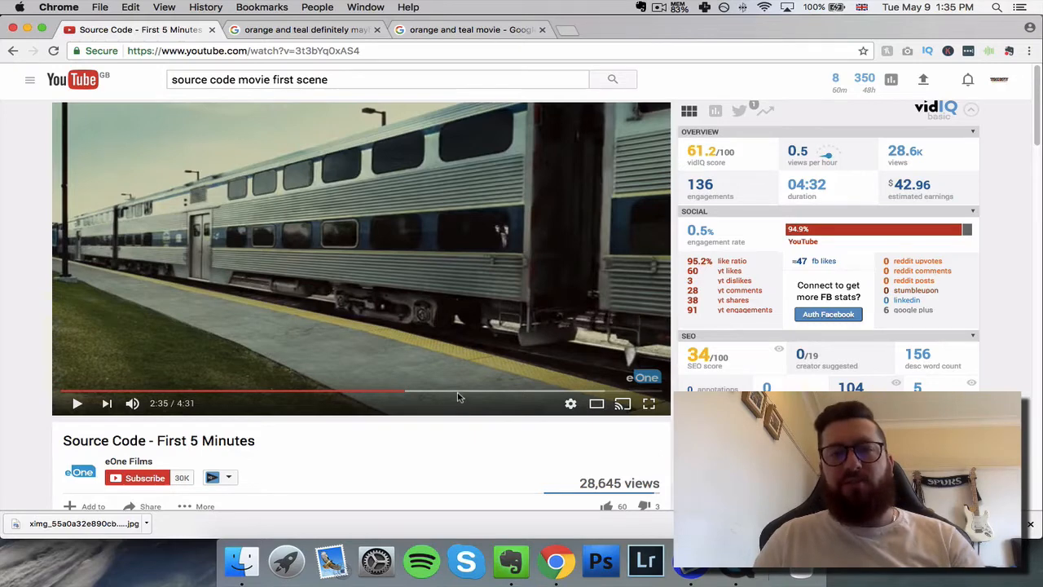
{"action": "left_click", "coordinate": [485, 391]}
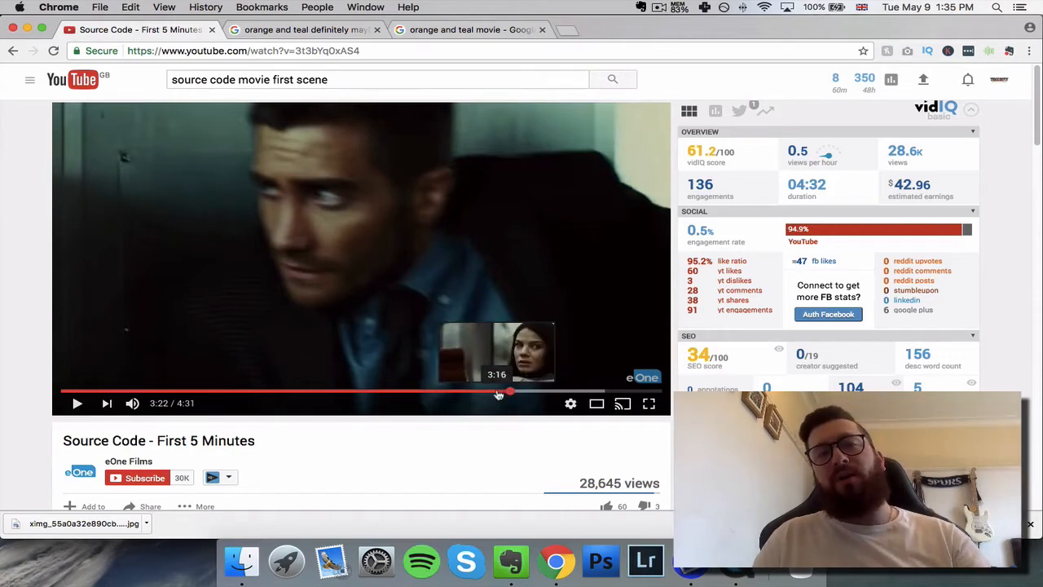
{"action": "mouse_move", "coordinate": [431, 358]}
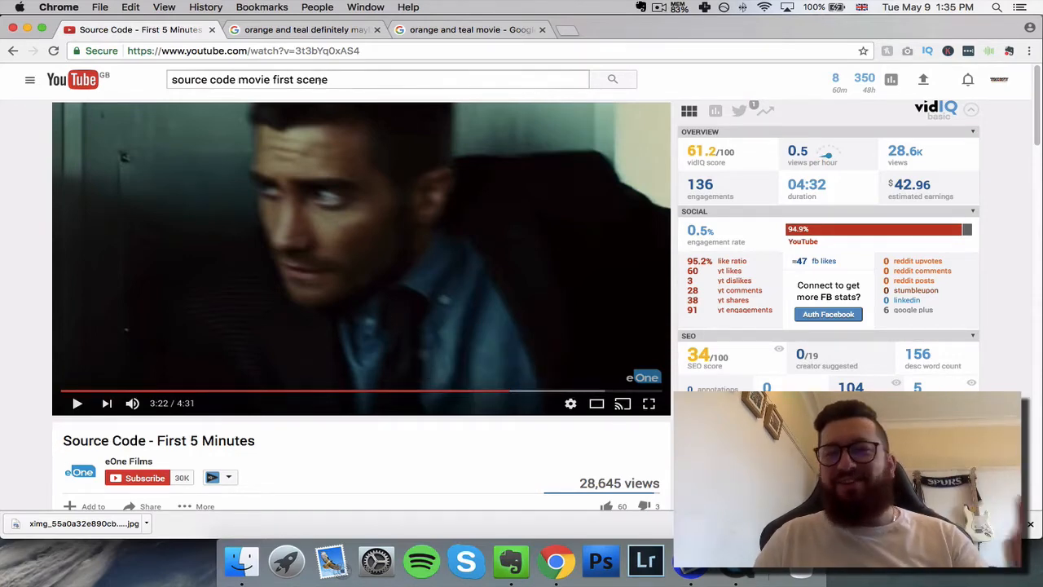
{"action": "left_click", "coordinate": [306, 30]}
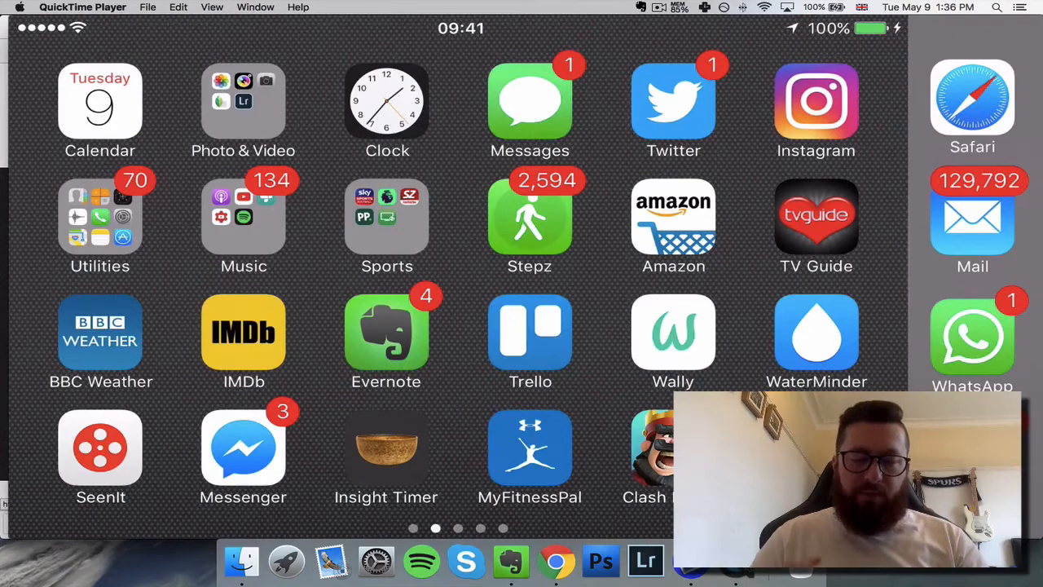
- Launch Lightroom, enter the YouTube collection and preview the Tower Bridge photo
{"action": "left_click", "coordinate": [243, 101]}
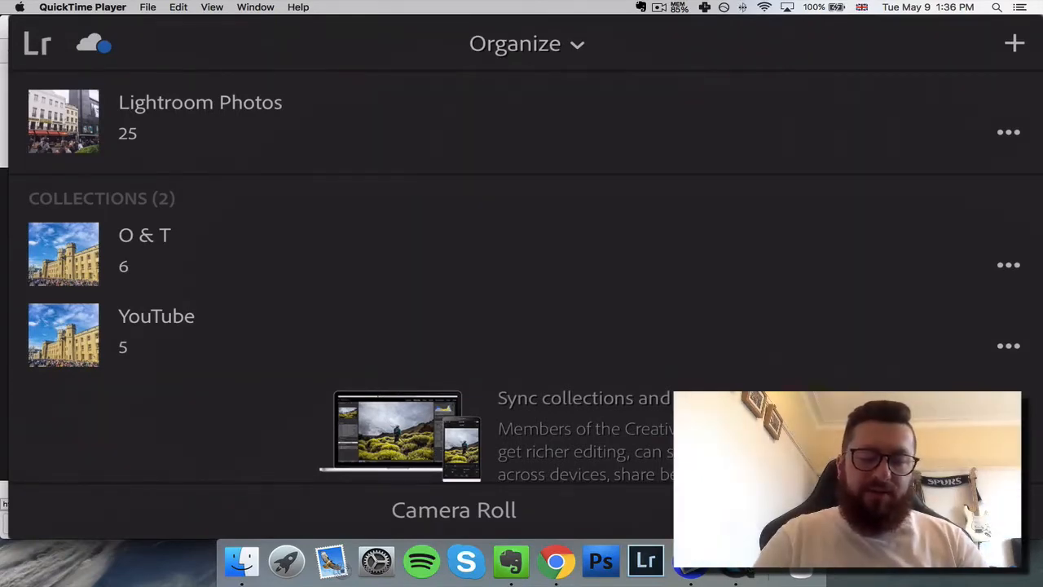
{"action": "left_click", "coordinate": [157, 316]}
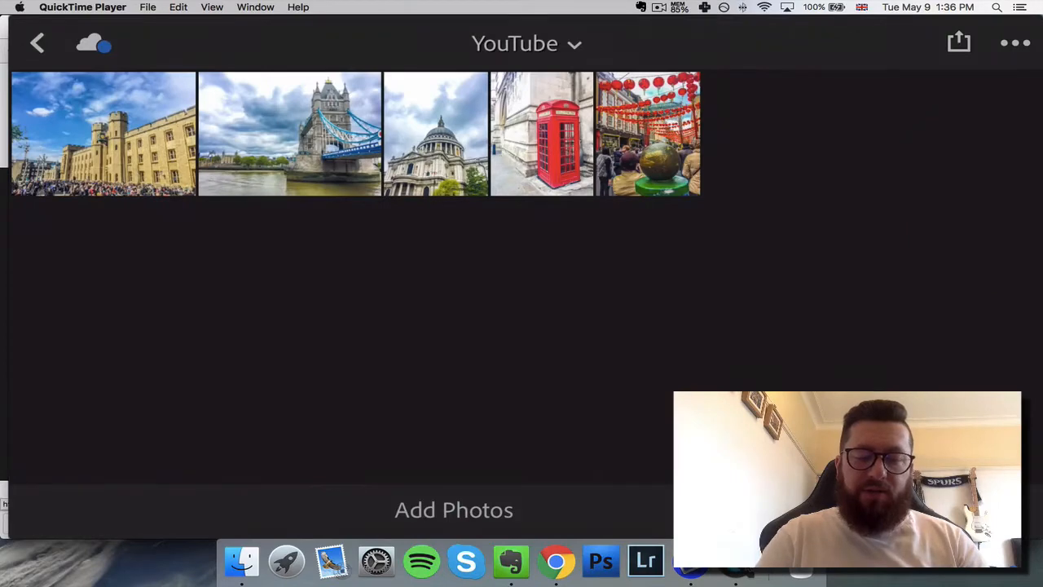
{"action": "double_click", "coordinate": [102, 133]}
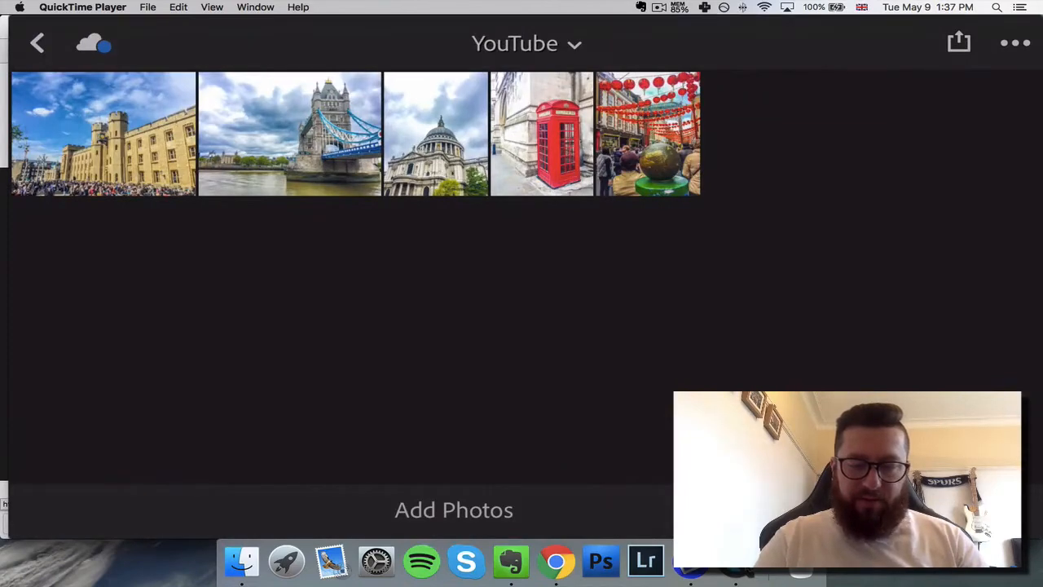
{"action": "double_click", "coordinate": [288, 134]}
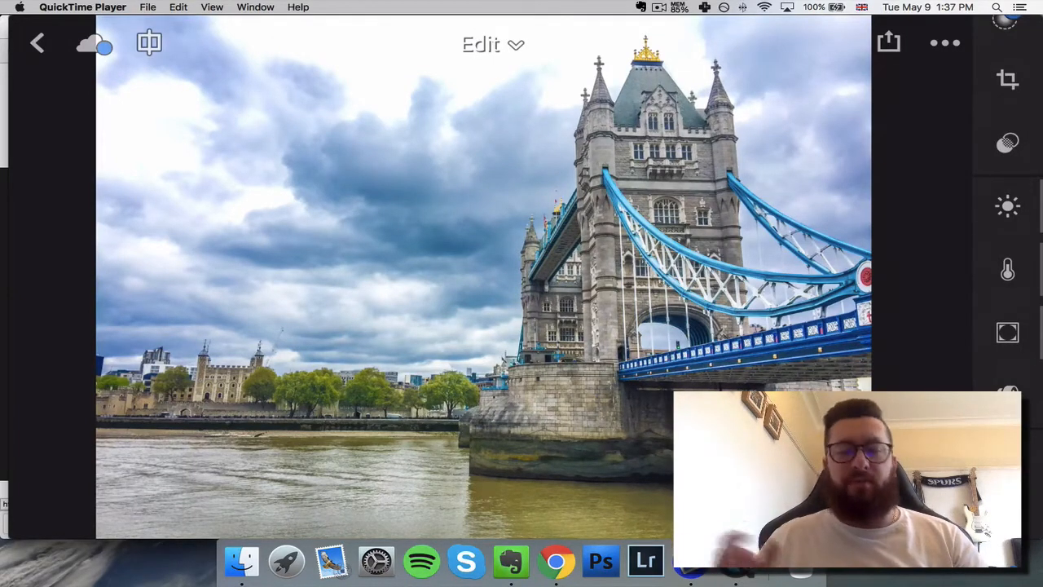
- Return to the collection and open the Tower of London photo for editing
{"action": "left_click", "coordinate": [36, 42]}
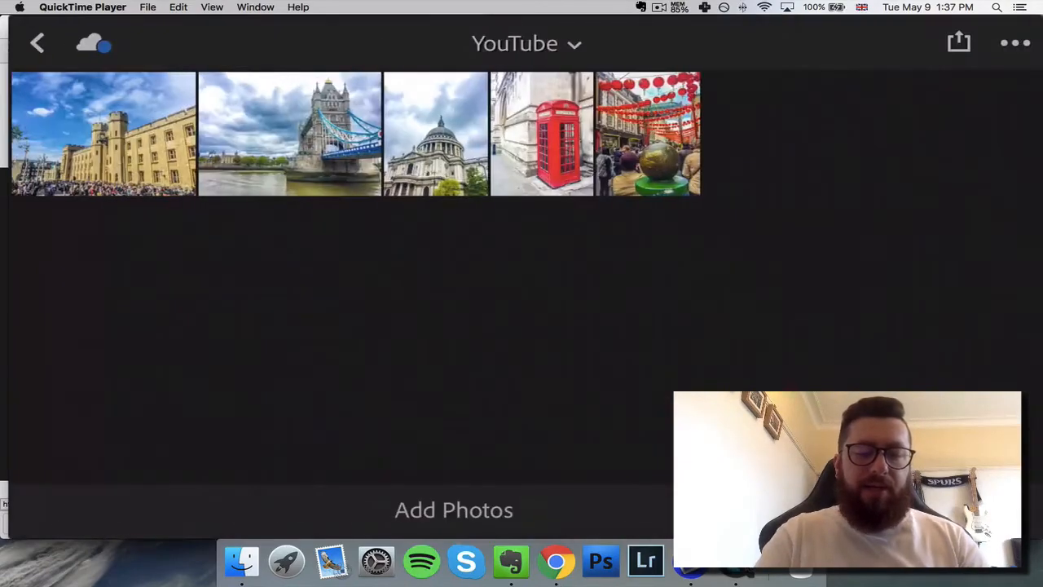
{"action": "left_click", "coordinate": [36, 42]}
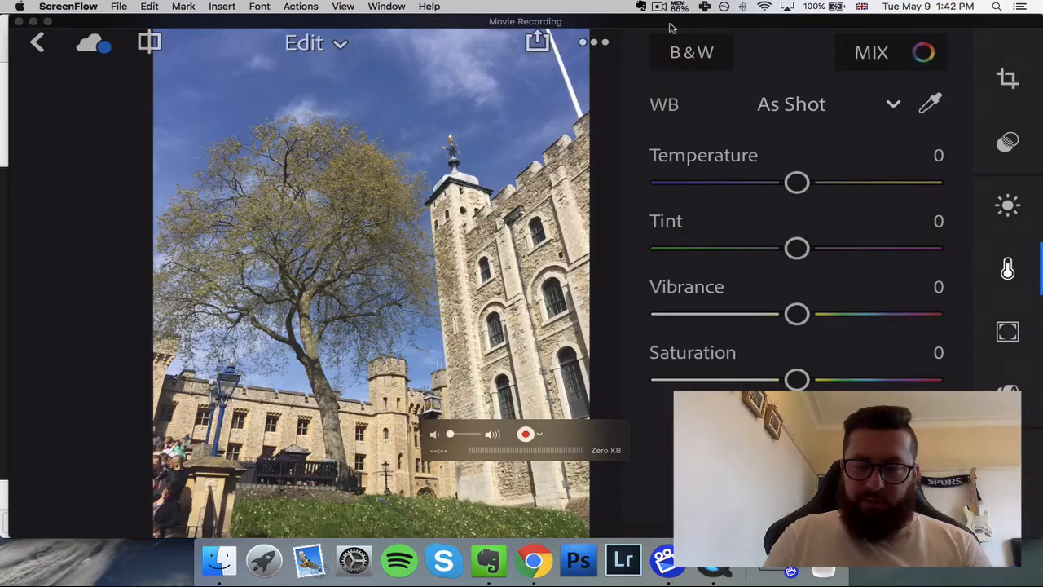
- In Color Mix, shift the red hue to +50
{"action": "left_click", "coordinate": [870, 52]}
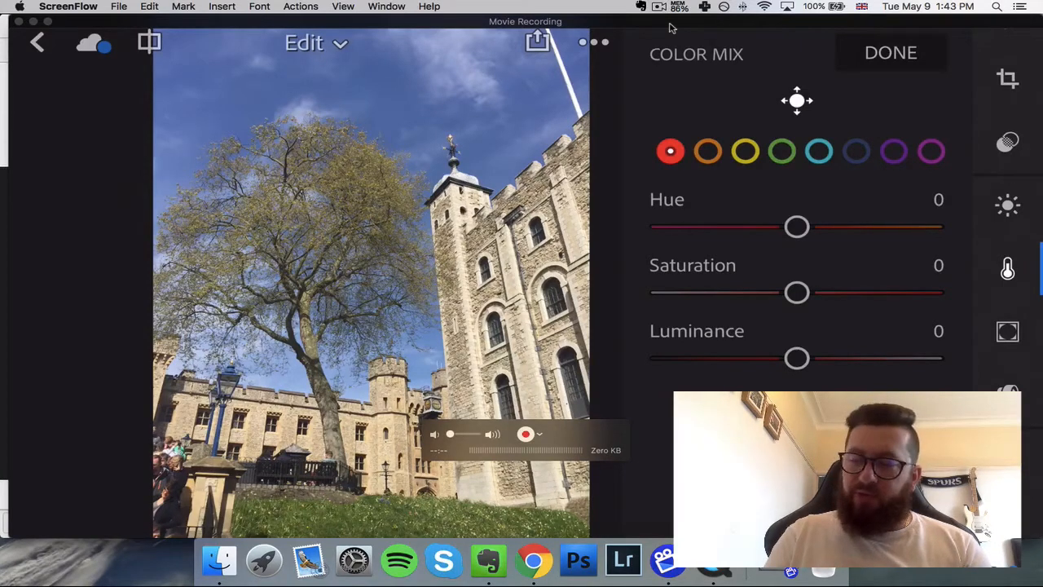
{"action": "left_click_drag", "start_coordinate": [797, 226], "coordinate": [854, 226]}
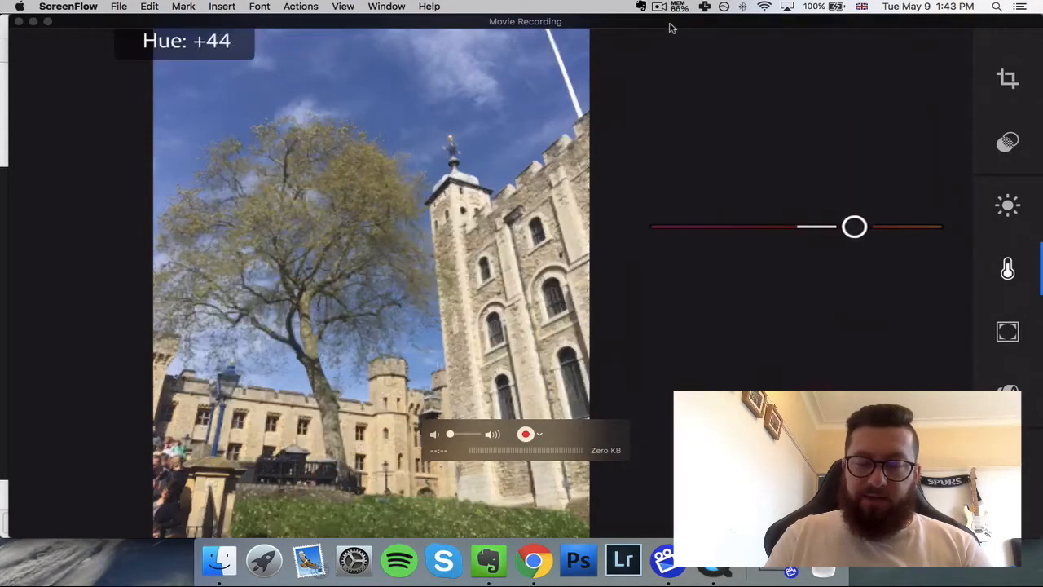
{"action": "left_click_drag", "start_coordinate": [854, 226], "coordinate": [861, 226]}
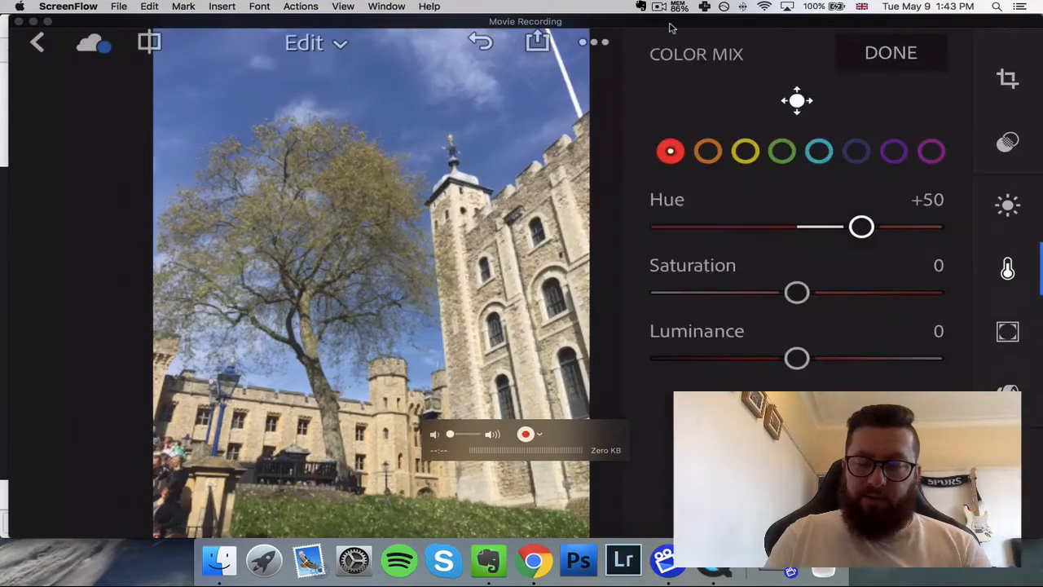
- Push the orange hue toward yellow, settling at +83, and select the yellow channel
{"action": "left_click", "coordinate": [707, 150]}
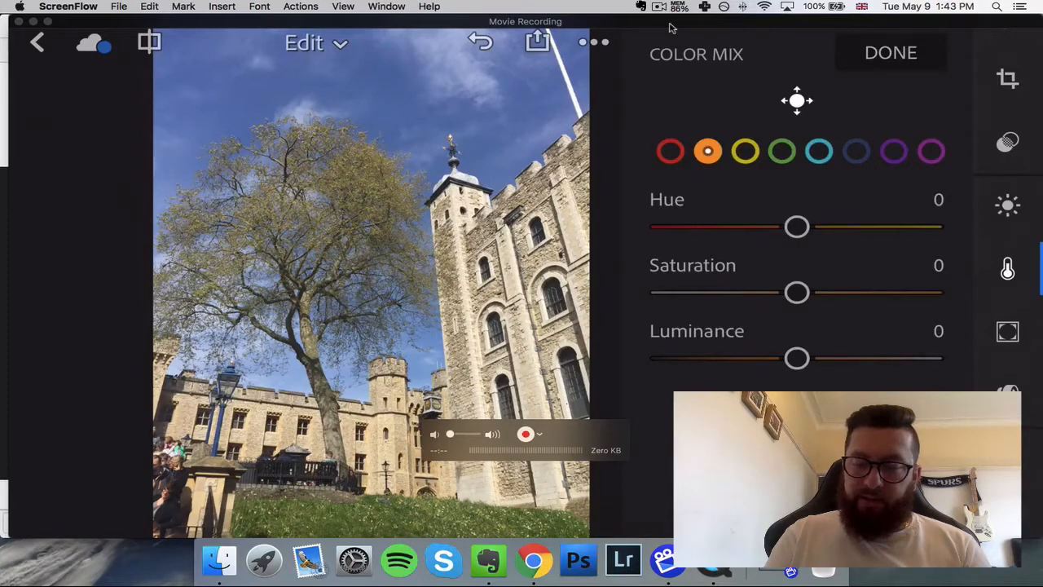
{"action": "left_click_drag", "start_coordinate": [797, 227], "coordinate": [812, 227]}
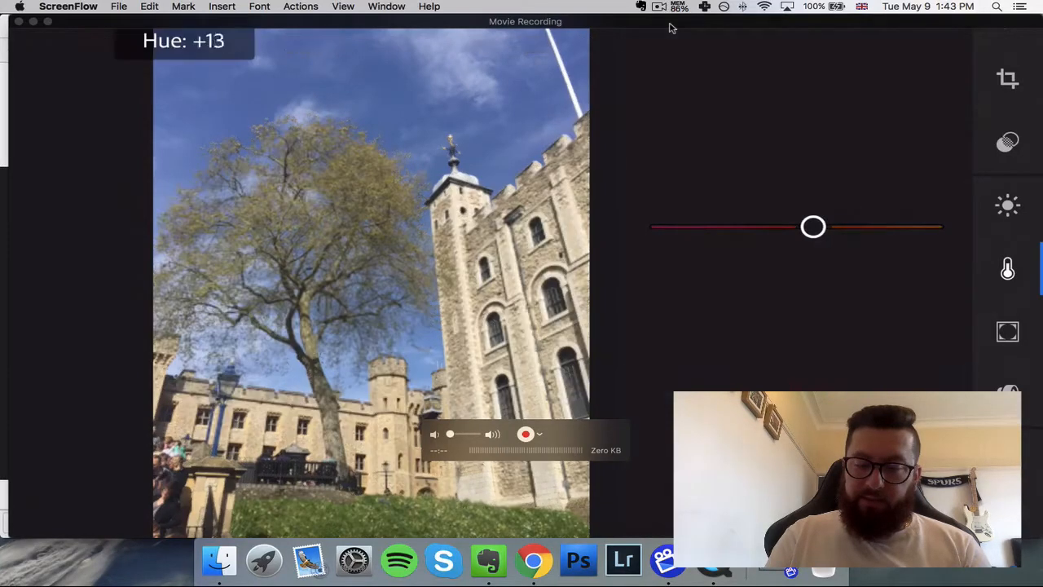
{"action": "left_click_drag", "start_coordinate": [811, 227], "coordinate": [799, 226]}
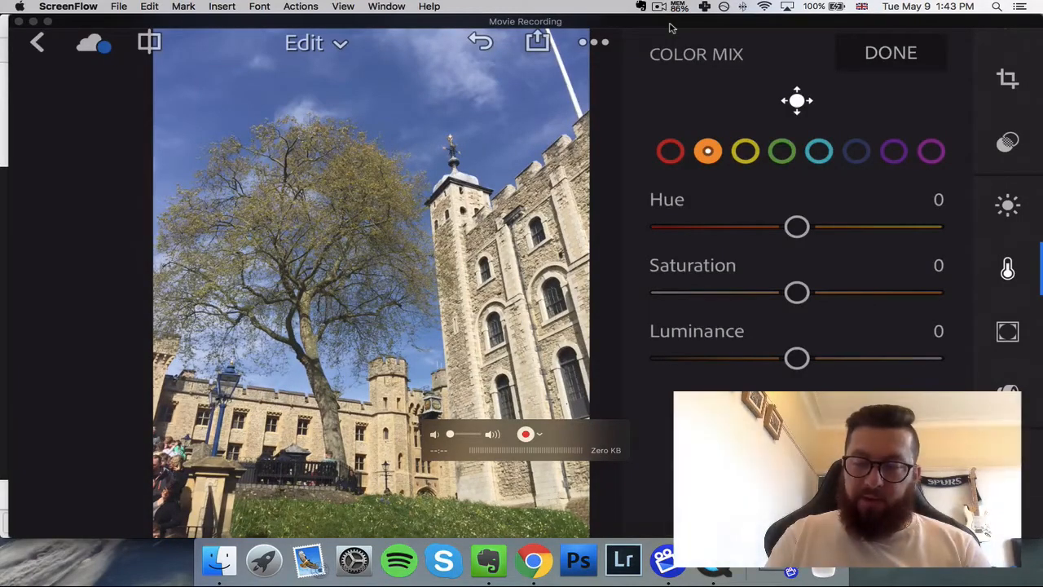
{"action": "left_click_drag", "start_coordinate": [796, 227], "coordinate": [911, 226]}
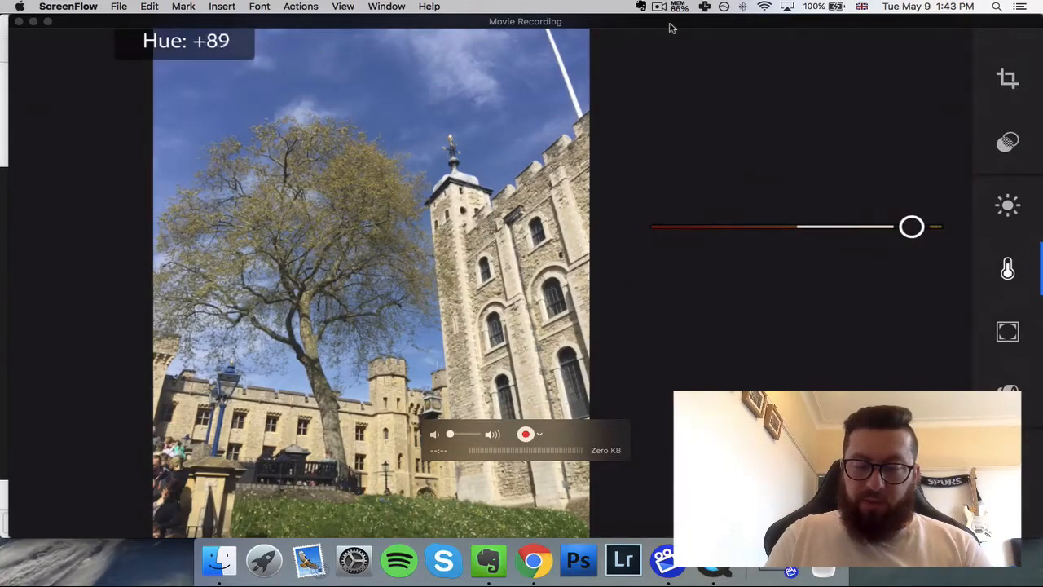
{"action": "left_click_drag", "start_coordinate": [911, 226], "coordinate": [903, 226]}
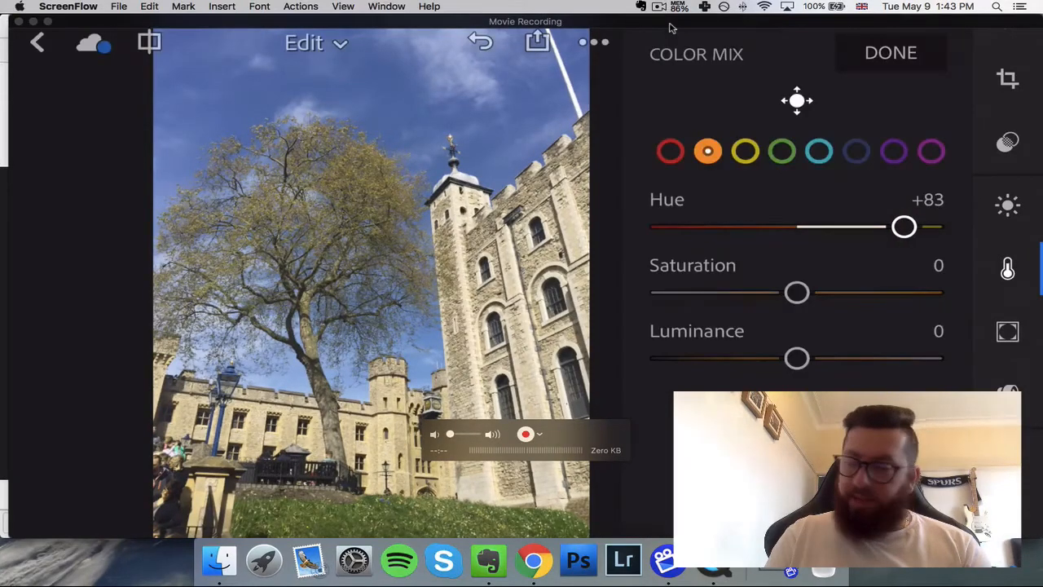
{"action": "left_click", "coordinate": [743, 150]}
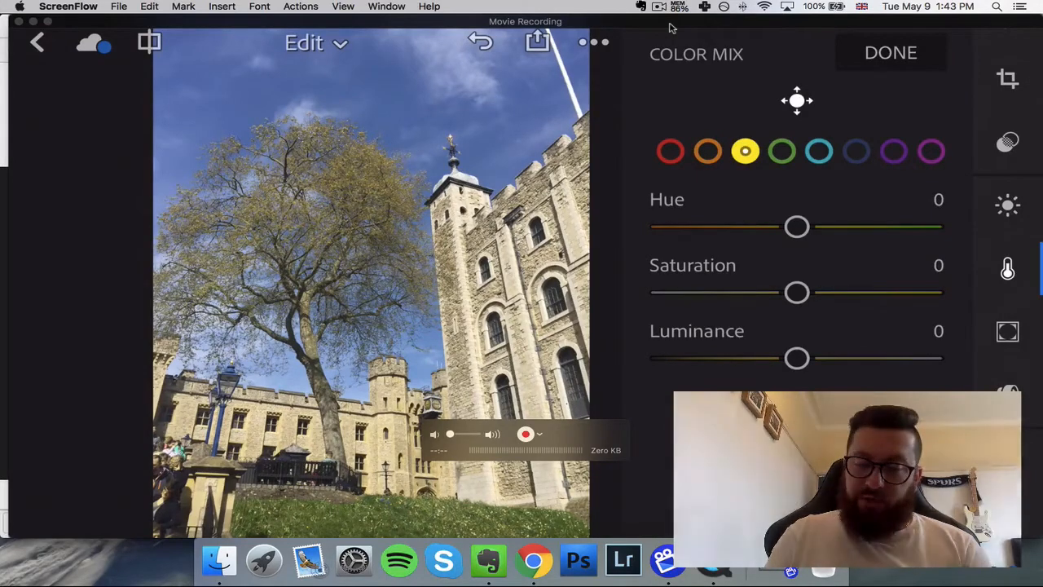
- Set the yellow channel to hue -54 and saturation +63, then select blue
{"action": "left_click_drag", "start_coordinate": [797, 226], "coordinate": [727, 227]}
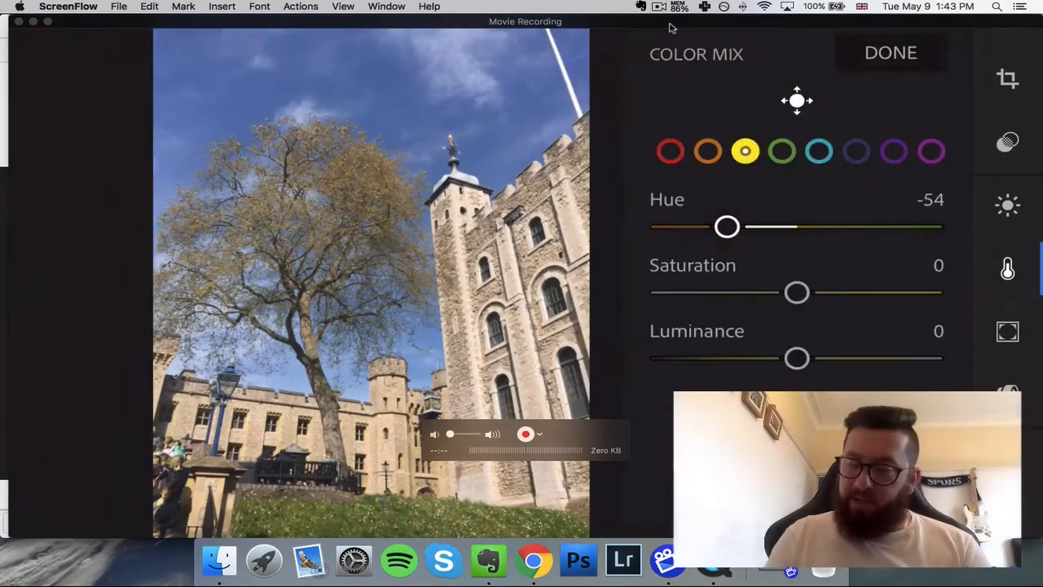
{"action": "left_click_drag", "start_coordinate": [797, 292], "coordinate": [880, 292]}
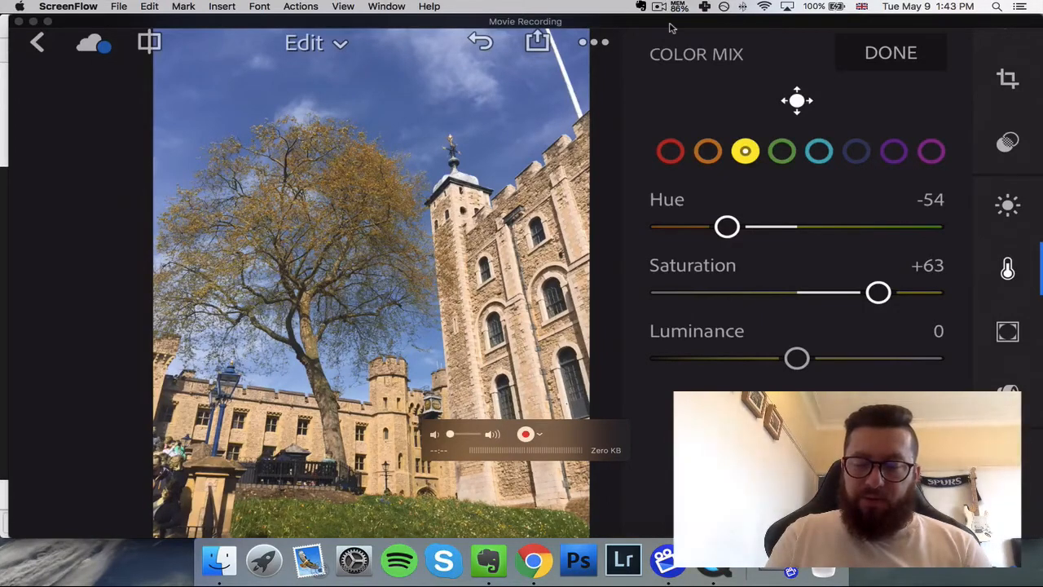
{"action": "left_click", "coordinate": [856, 150]}
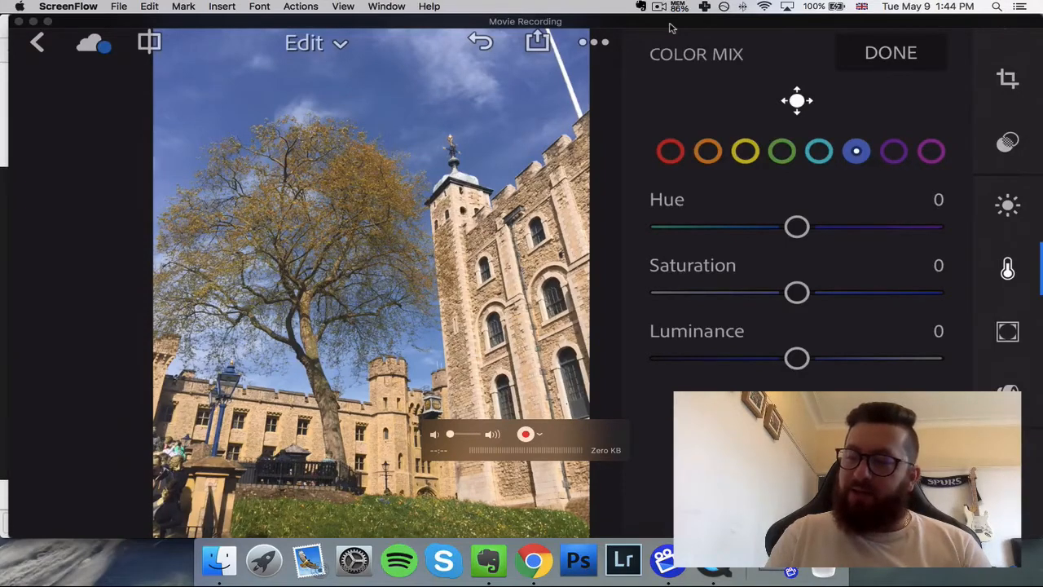
- Shift the blue hue toward teal, testing down to -100 and settling around -44
{"action": "left_click_drag", "start_coordinate": [797, 226], "coordinate": [781, 226]}
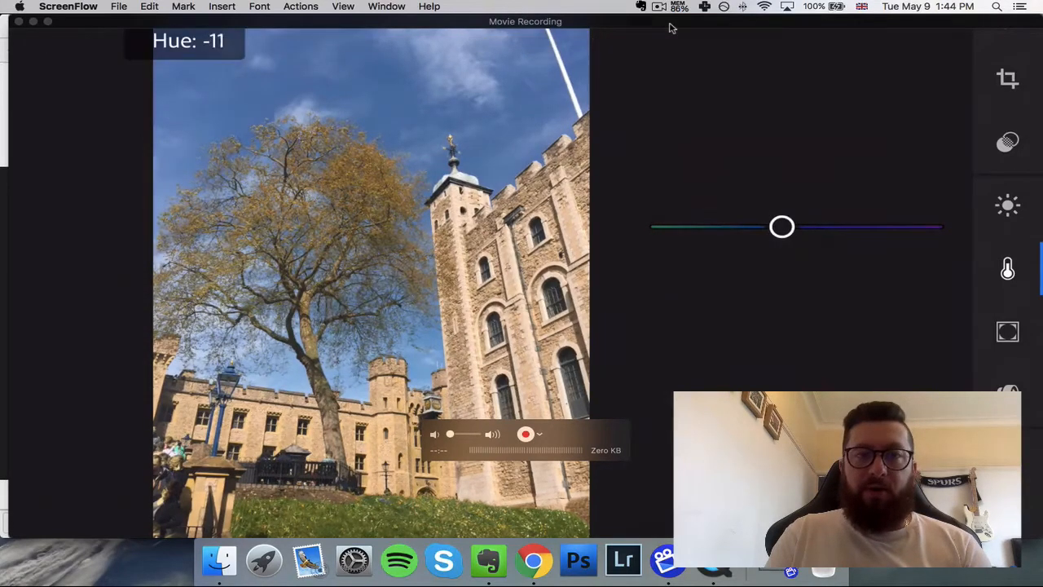
{"action": "left_click_drag", "start_coordinate": [780, 227], "coordinate": [756, 227]}
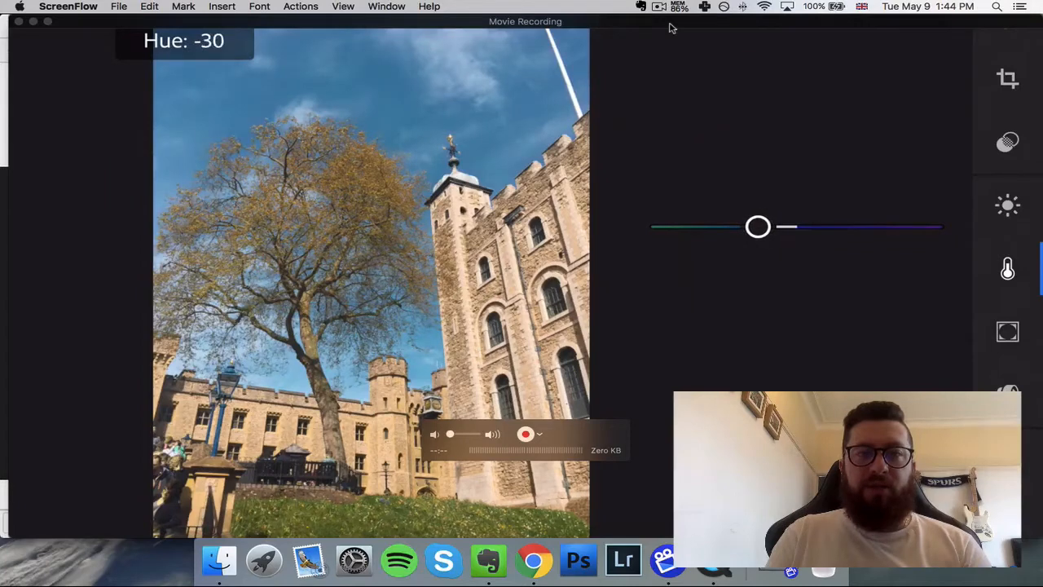
{"action": "left_click_drag", "start_coordinate": [758, 227], "coordinate": [746, 226]}
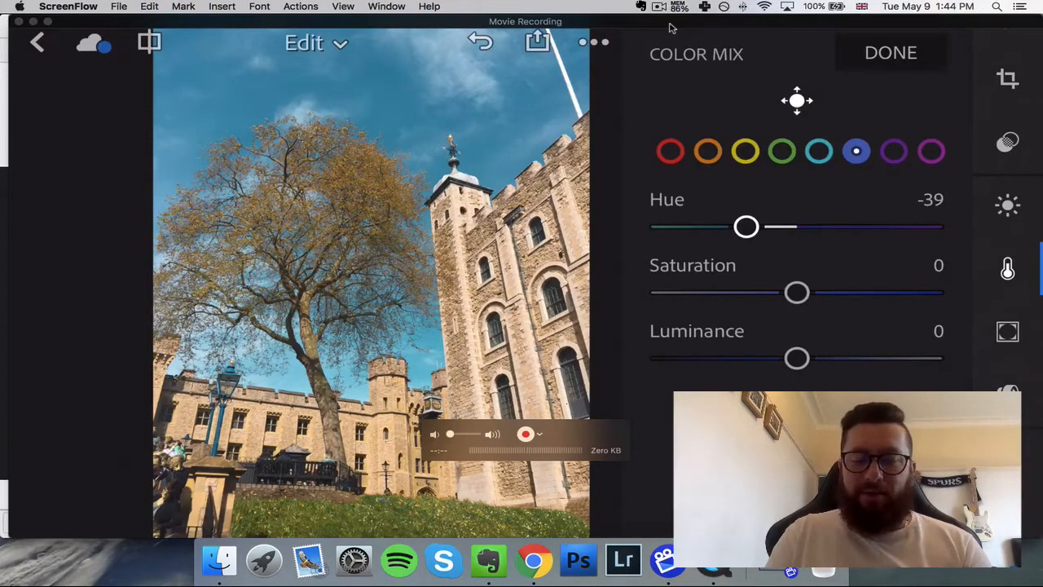
{"action": "left_click_drag", "start_coordinate": [746, 226], "coordinate": [678, 227]}
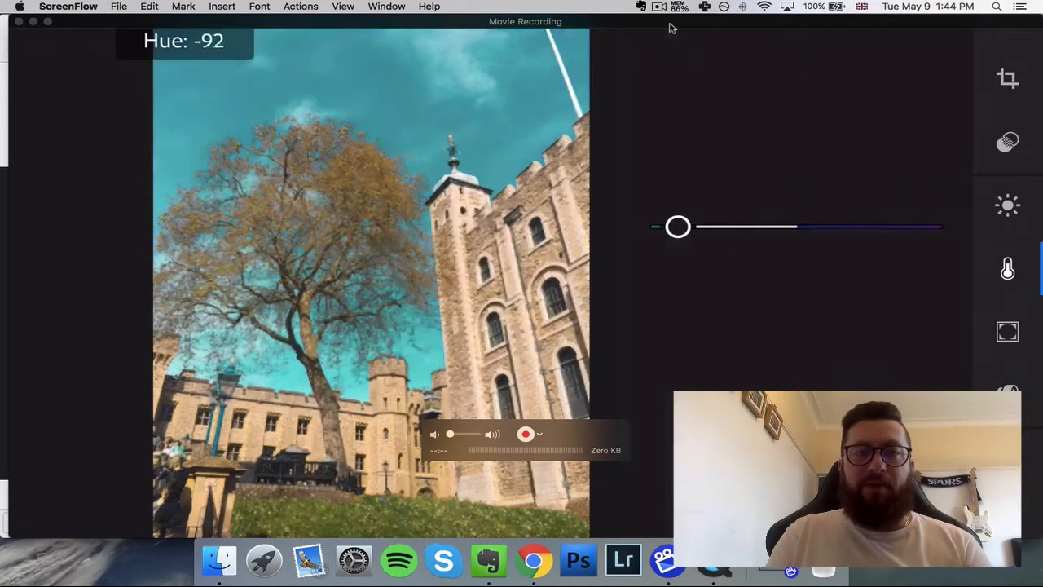
{"action": "left_click_drag", "start_coordinate": [677, 227], "coordinate": [666, 227]}
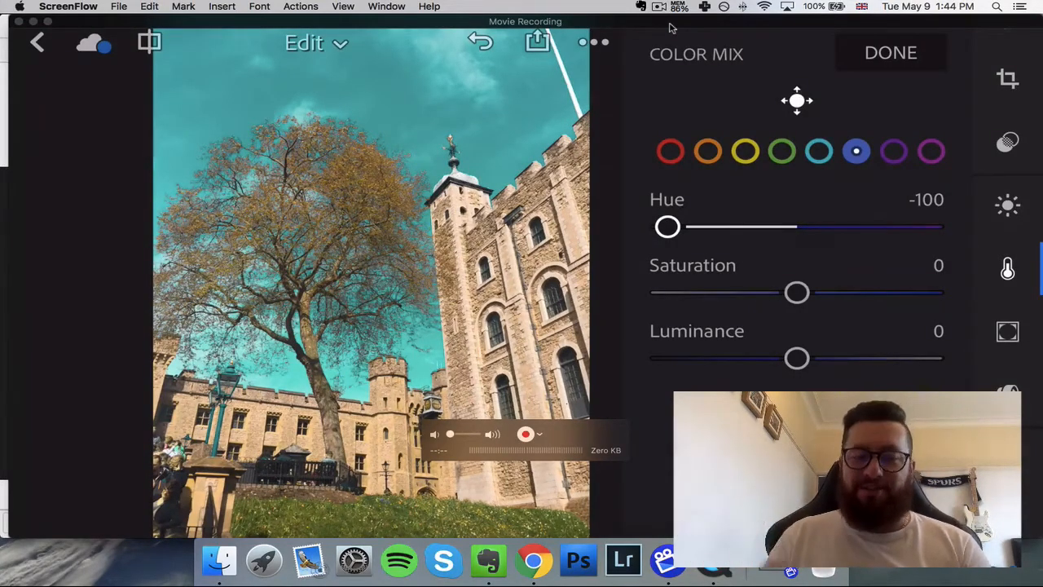
{"action": "left_click_drag", "start_coordinate": [668, 226], "coordinate": [707, 226]}
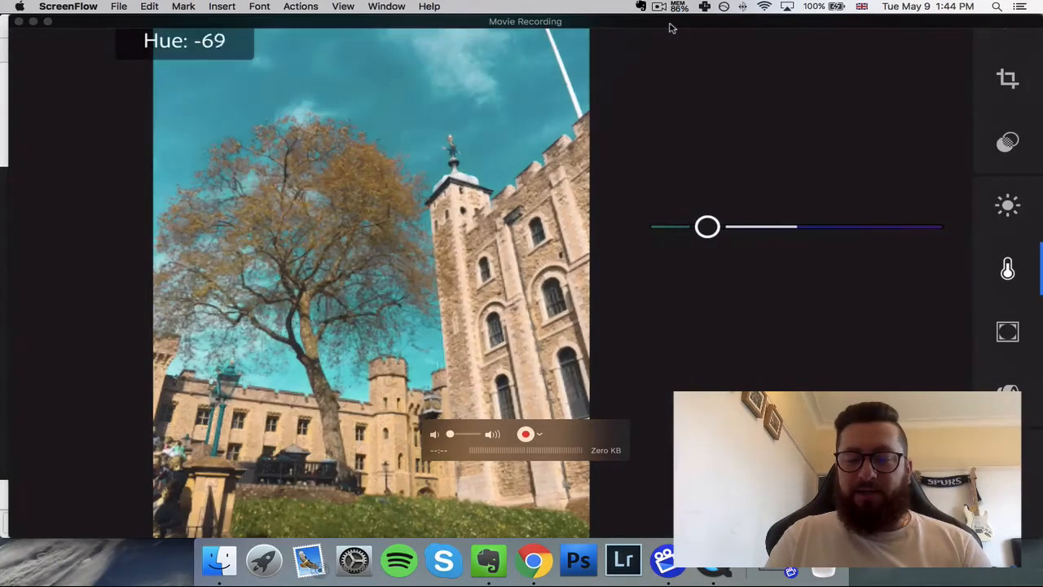
{"action": "left_click_drag", "start_coordinate": [707, 227], "coordinate": [728, 226]}
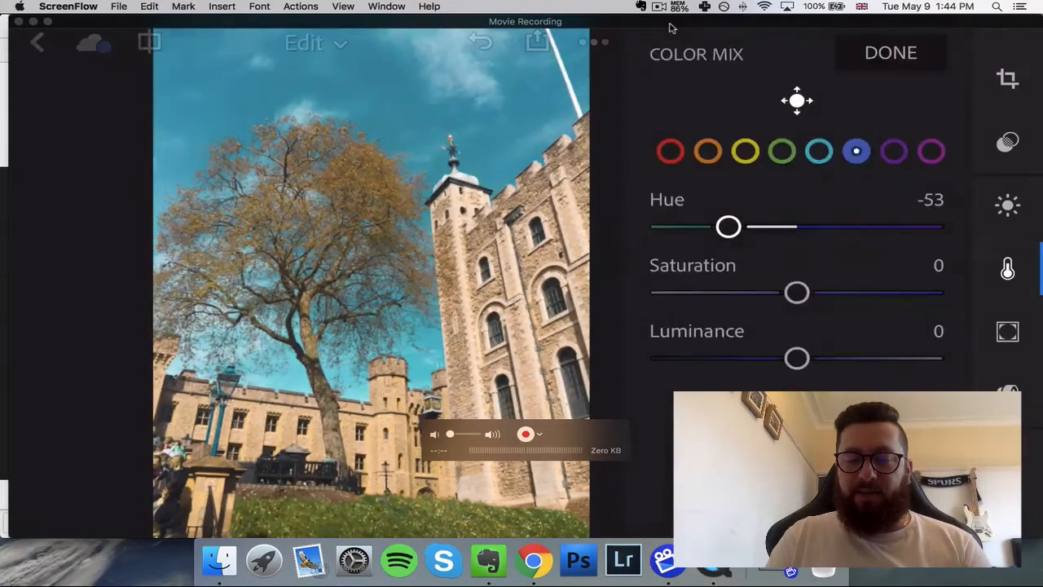
{"action": "left_click_drag", "start_coordinate": [729, 227], "coordinate": [739, 226]}
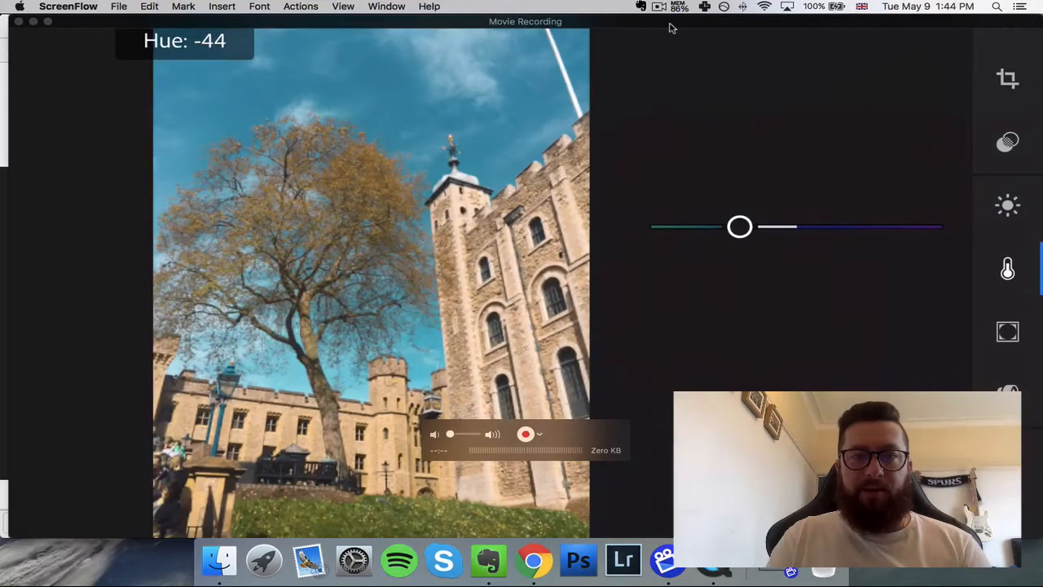
{"action": "left_click_drag", "start_coordinate": [740, 227], "coordinate": [746, 227]}
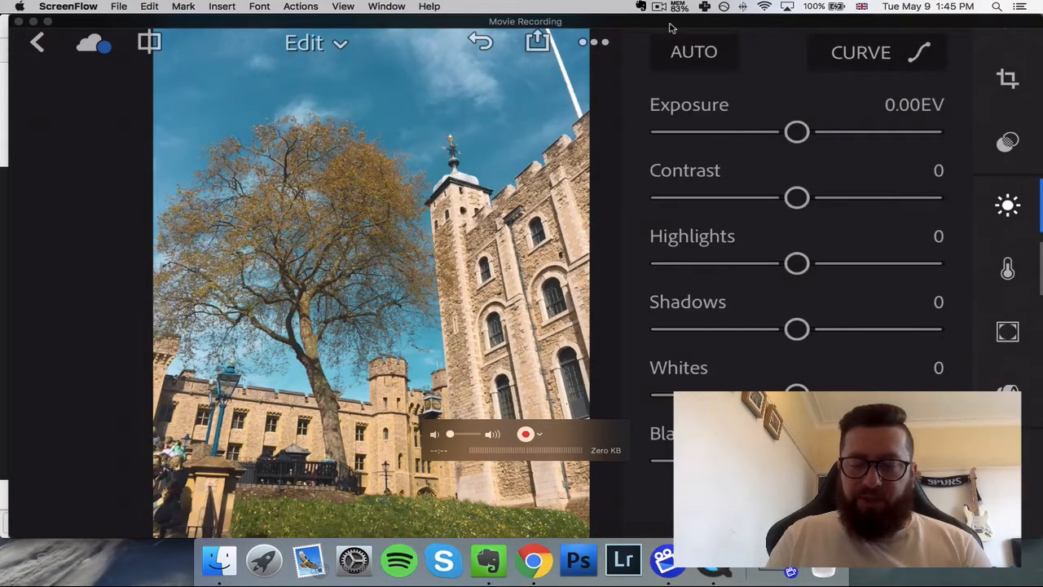
- Lift the Shadows slider in the Light panel to about +34
{"action": "left_click_drag", "start_coordinate": [796, 329], "coordinate": [841, 329]}
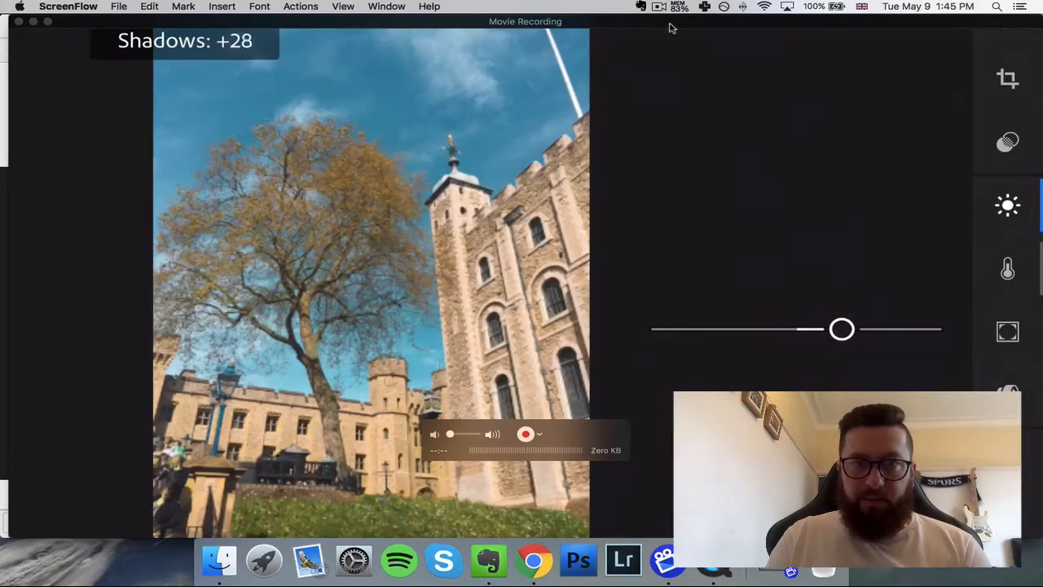
{"action": "left_click_drag", "start_coordinate": [841, 329], "coordinate": [850, 329]}
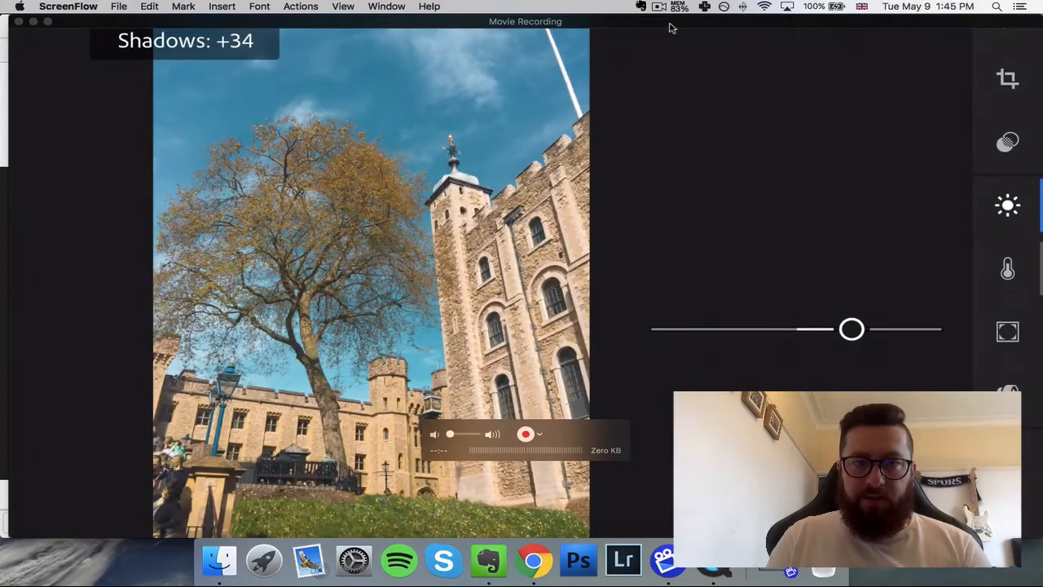
{"action": "left_click_drag", "start_coordinate": [851, 329], "coordinate": [857, 330]}
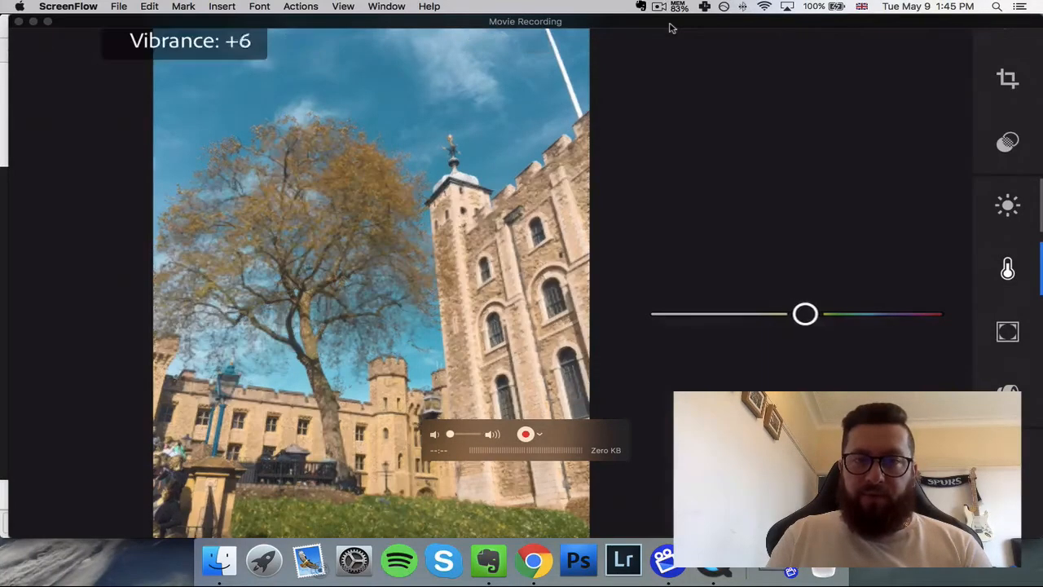
- Raise Vibrance to +33, then ease it back to a subtle +4
{"action": "left_click_drag", "start_coordinate": [805, 314], "coordinate": [841, 315]}
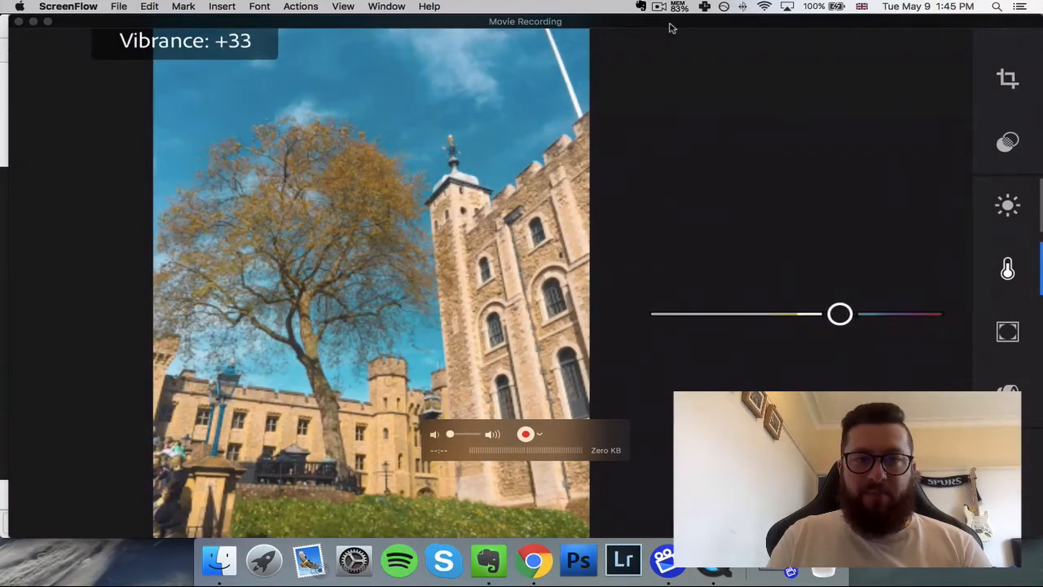
{"action": "left_click_drag", "start_coordinate": [839, 314], "coordinate": [828, 314]}
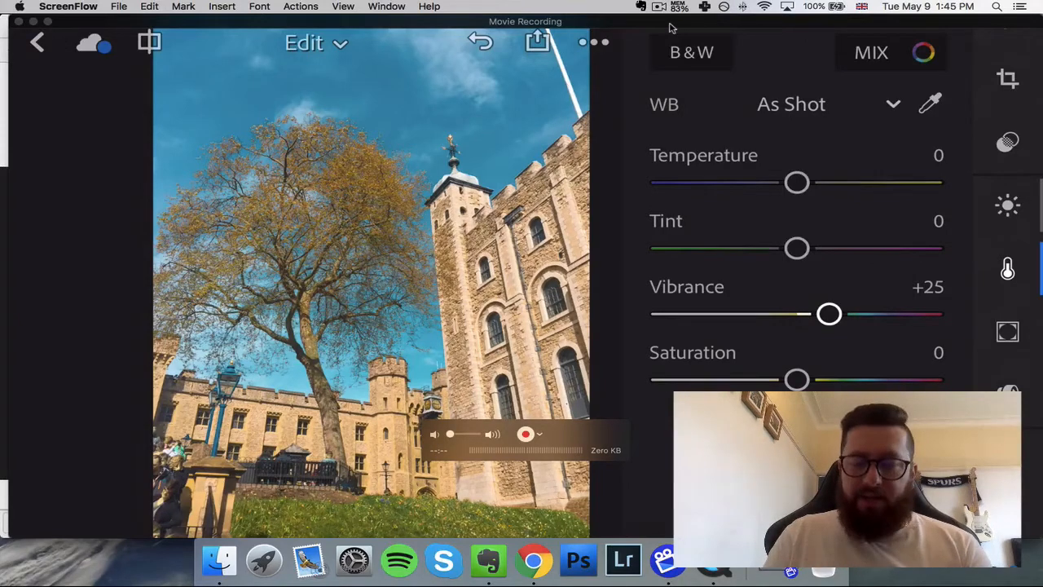
{"action": "left_click_drag", "start_coordinate": [829, 313], "coordinate": [810, 312]}
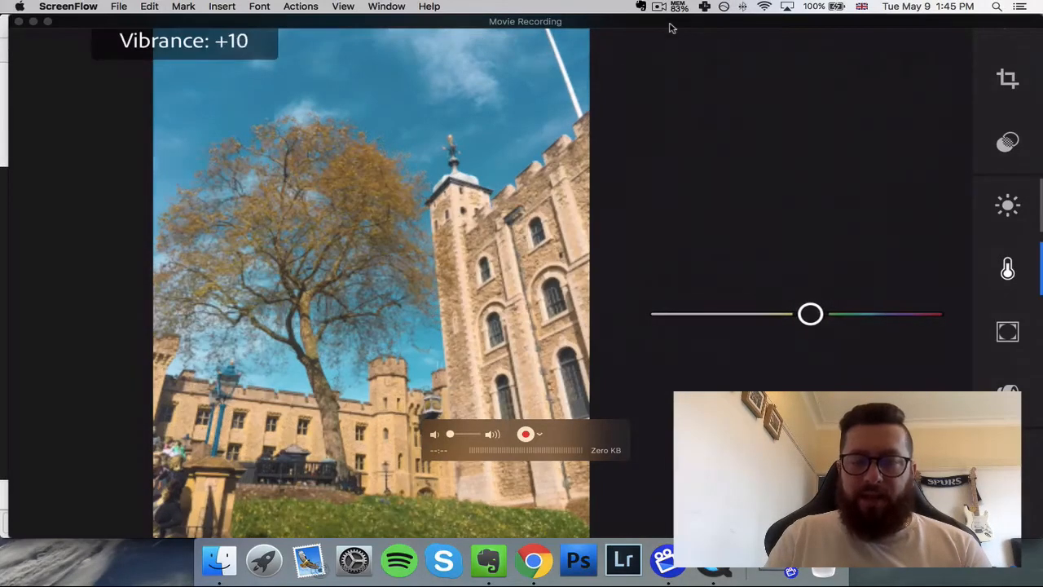
{"action": "left_click_drag", "start_coordinate": [812, 313], "coordinate": [801, 312]}
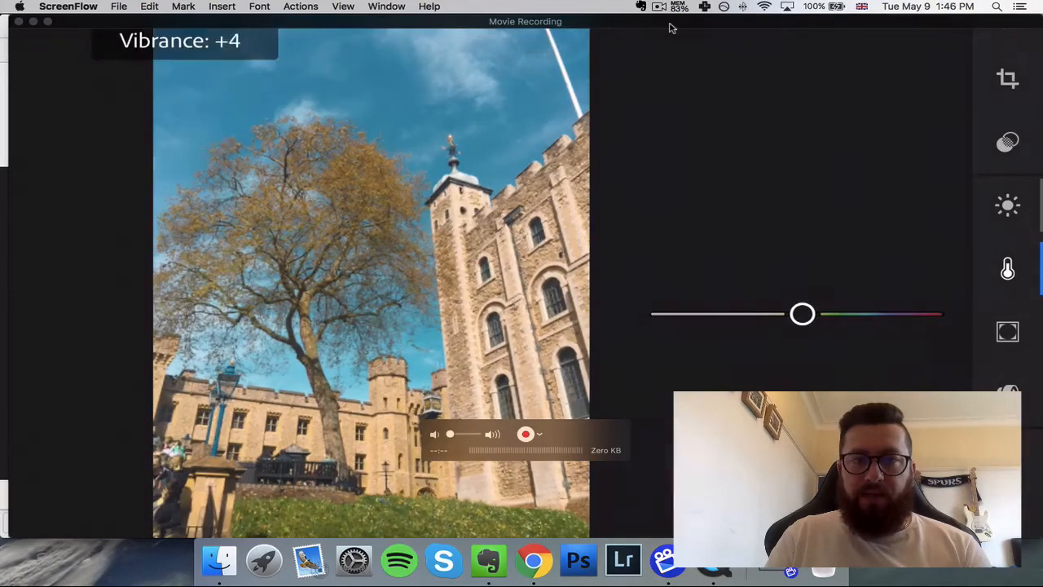
{"action": "left_click_drag", "start_coordinate": [802, 313], "coordinate": [805, 313]}
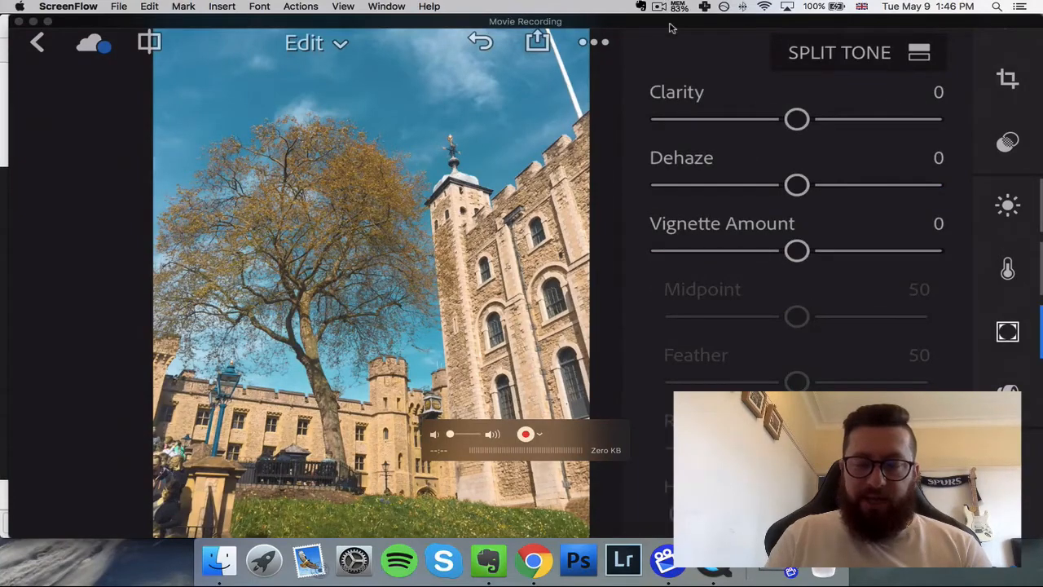
- Push Clarity to its maximum +100 and return to the O & T photo grid
{"action": "left_click_drag", "start_coordinate": [797, 119], "coordinate": [897, 119]}
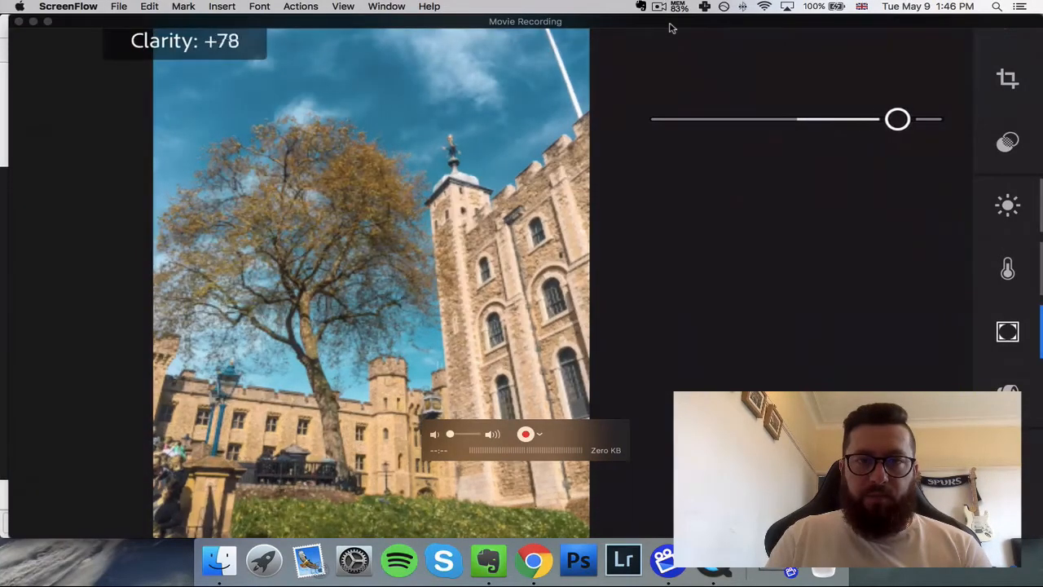
{"action": "left_click_drag", "start_coordinate": [896, 119], "coordinate": [926, 119]}
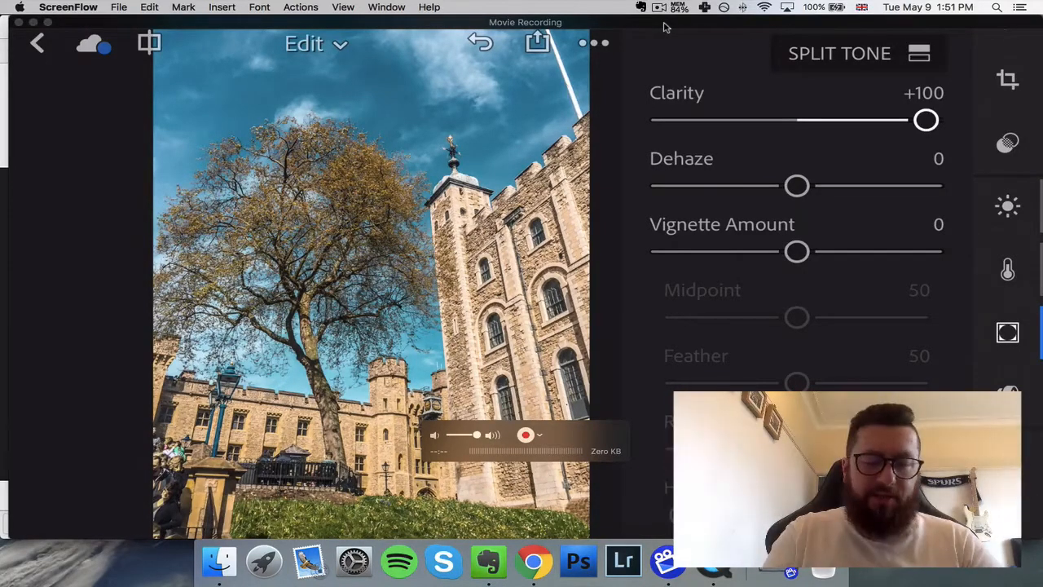
{"action": "left_click", "coordinate": [36, 42]}
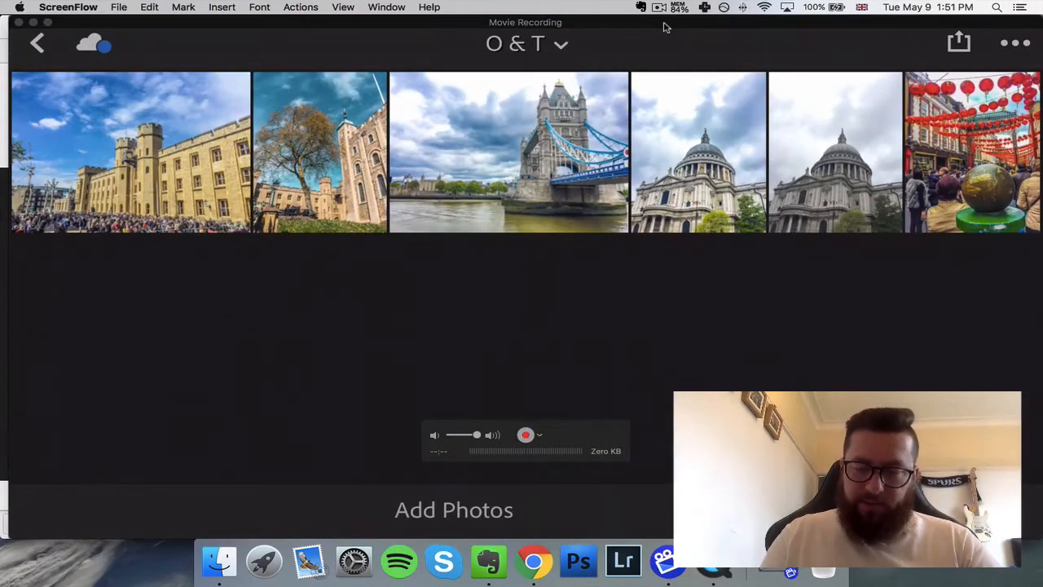
- Open the St Paul's Cathedral photo from the O & T album in Edit view
{"action": "double_click", "coordinate": [697, 152]}
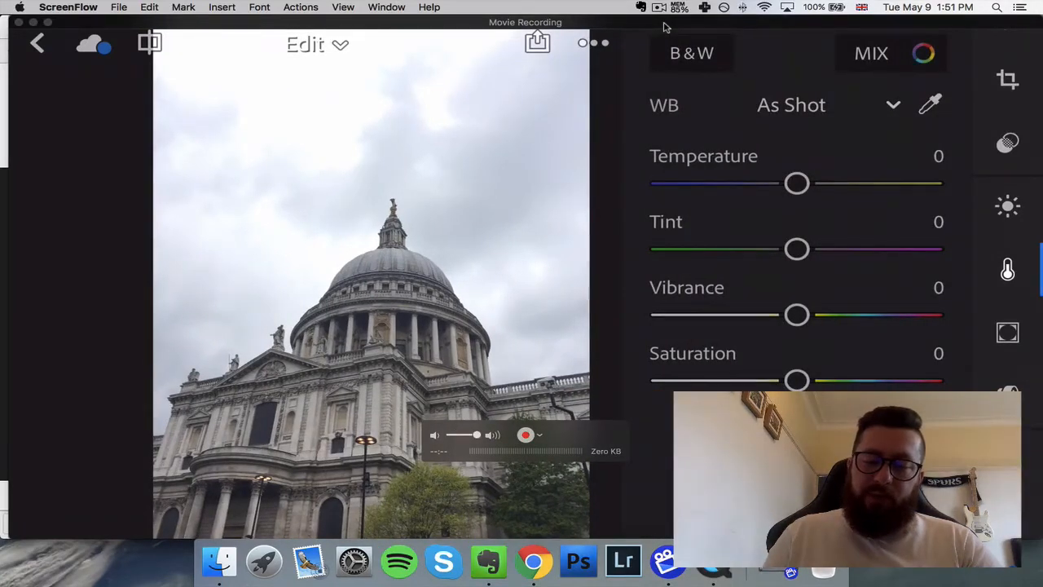
- In Color Mix, boost the red saturation on the St Paul's photo
{"action": "left_click", "coordinate": [871, 53]}
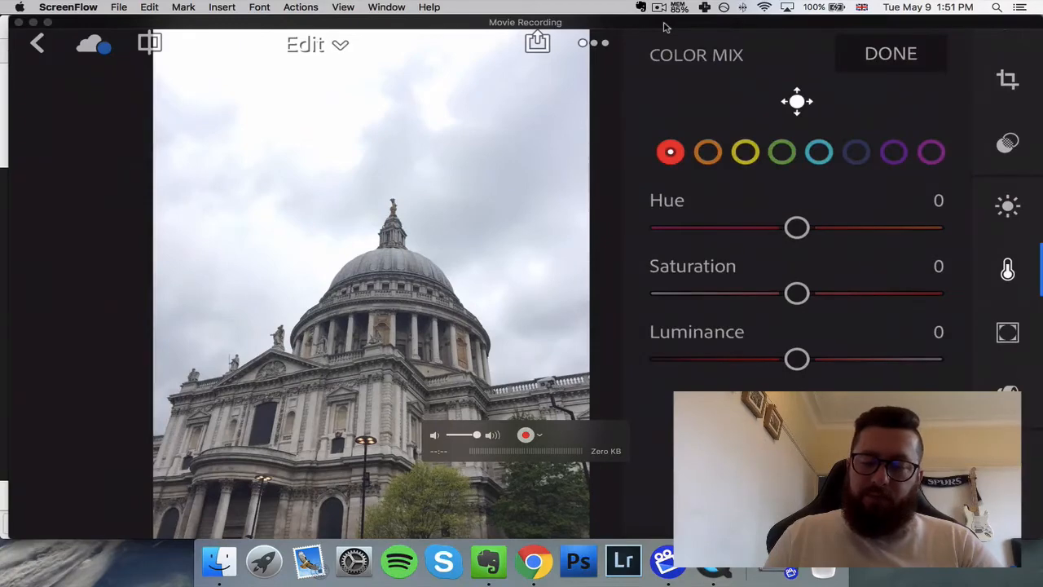
{"action": "left_click_drag", "start_coordinate": [797, 294], "coordinate": [822, 294]}
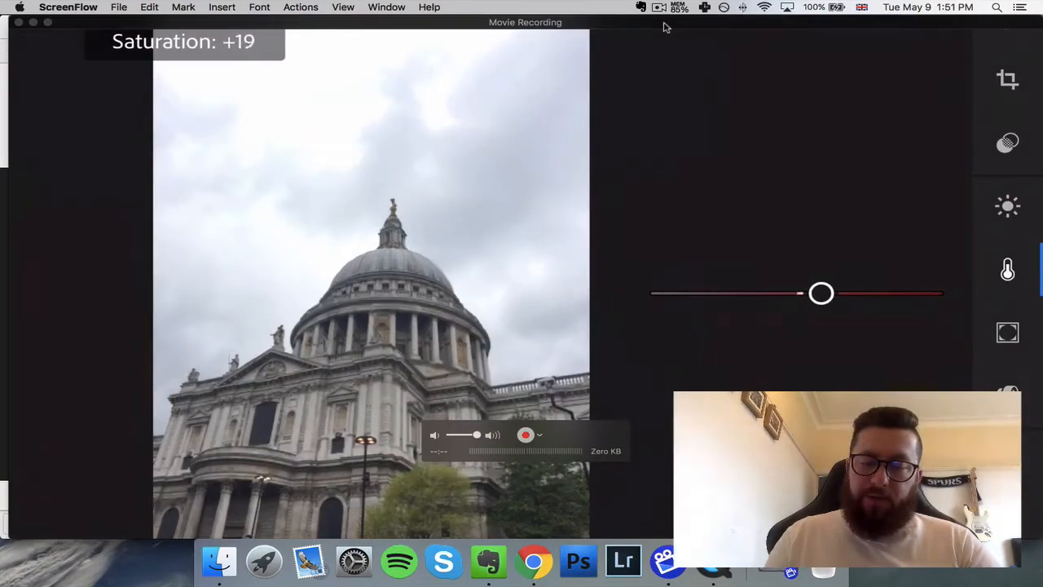
{"action": "left_click_drag", "start_coordinate": [821, 293], "coordinate": [850, 293]}
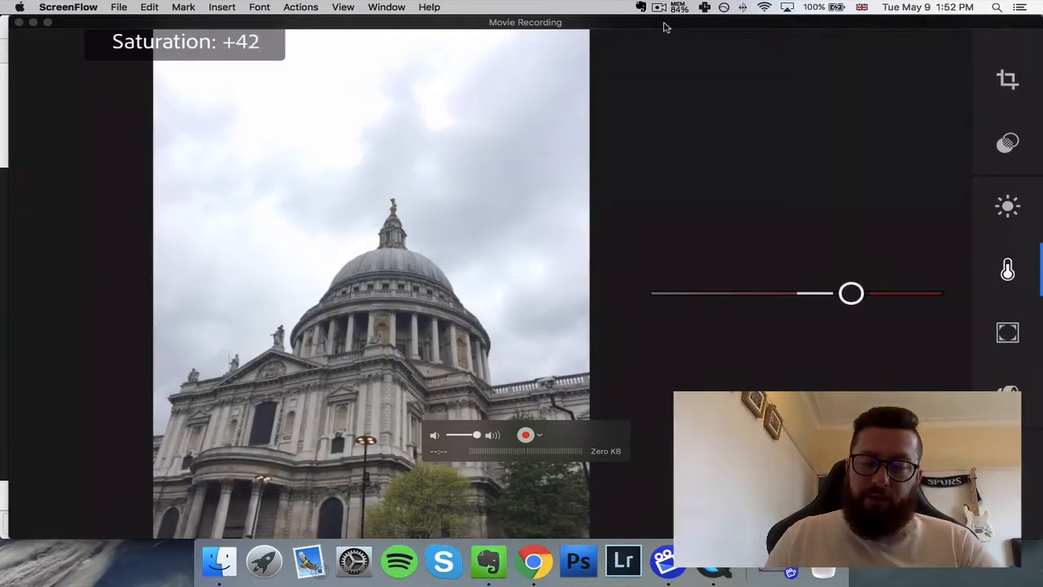
{"action": "left_click_drag", "start_coordinate": [851, 294], "coordinate": [865, 293]}
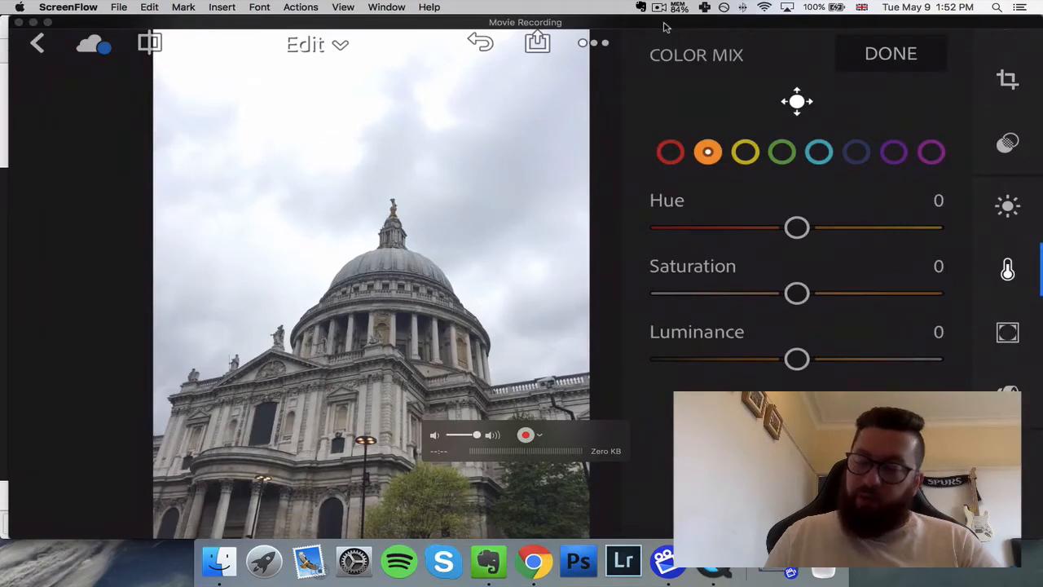
- Shift the orange hue toward yellow to about +73
{"action": "left_click_drag", "start_coordinate": [796, 228], "coordinate": [860, 228]}
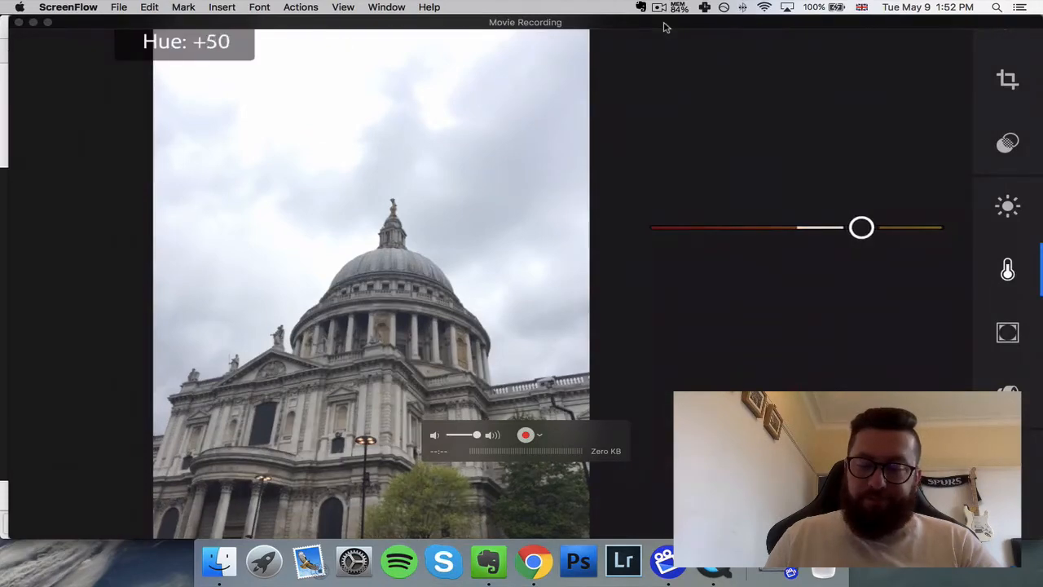
{"action": "left_click_drag", "start_coordinate": [861, 228], "coordinate": [883, 228]}
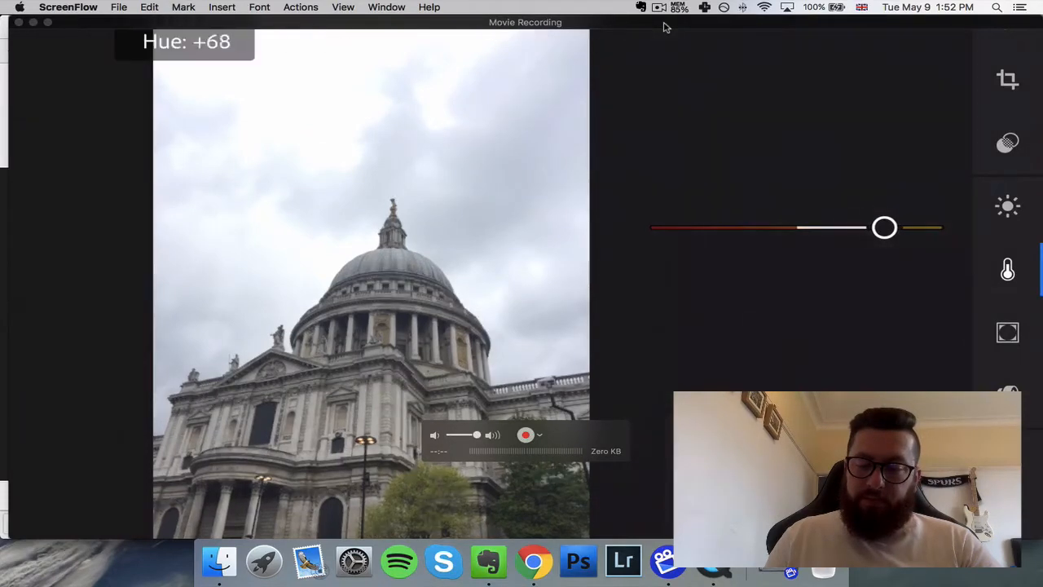
{"action": "left_click_drag", "start_coordinate": [883, 229], "coordinate": [890, 228]}
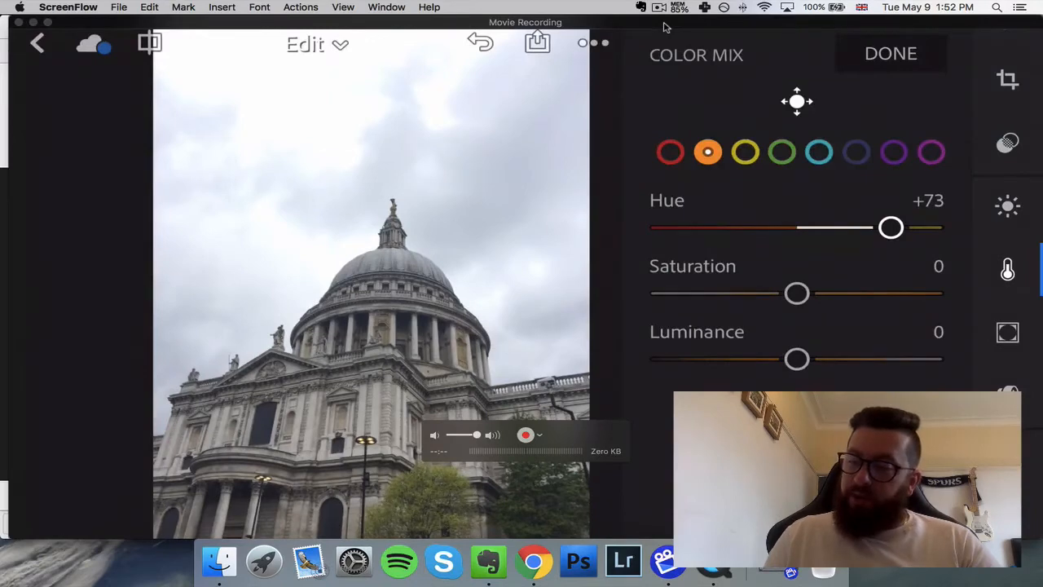
- Set the yellows to hue -65 and saturation +87
{"action": "left_click", "coordinate": [744, 152]}
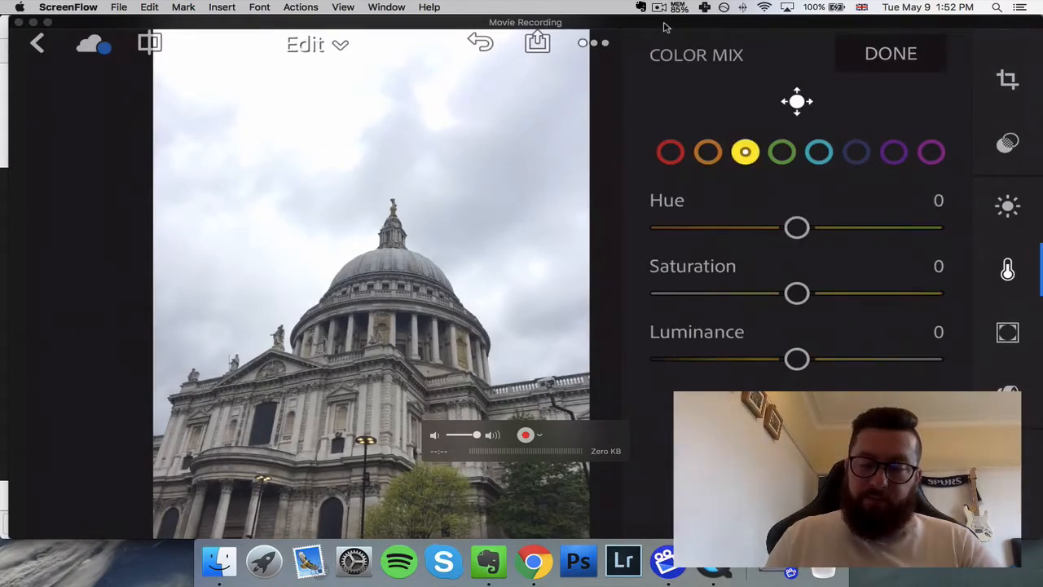
{"action": "left_click_drag", "start_coordinate": [795, 228], "coordinate": [732, 229]}
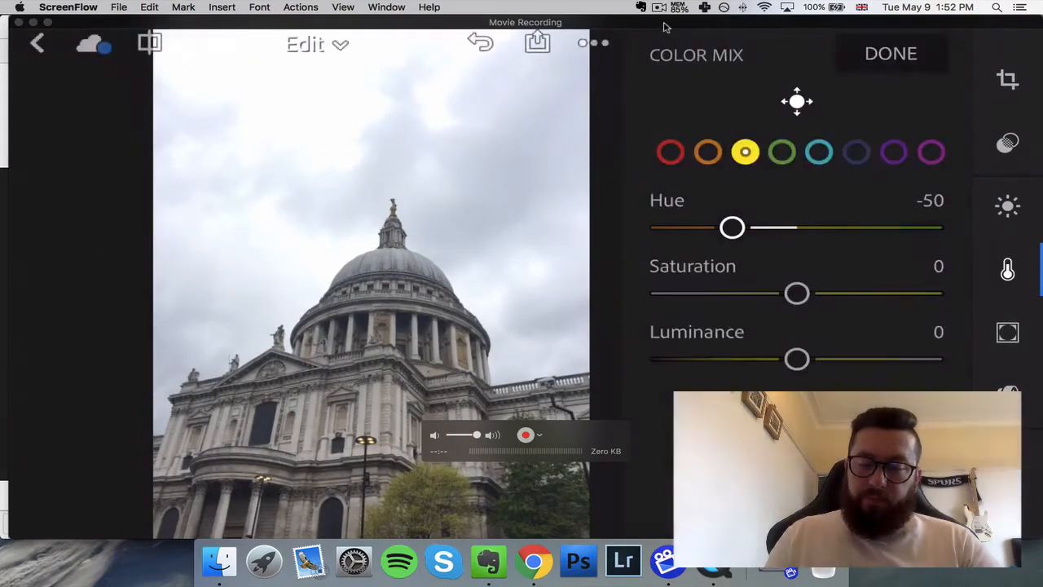
{"action": "left_click_drag", "start_coordinate": [731, 229], "coordinate": [713, 228]}
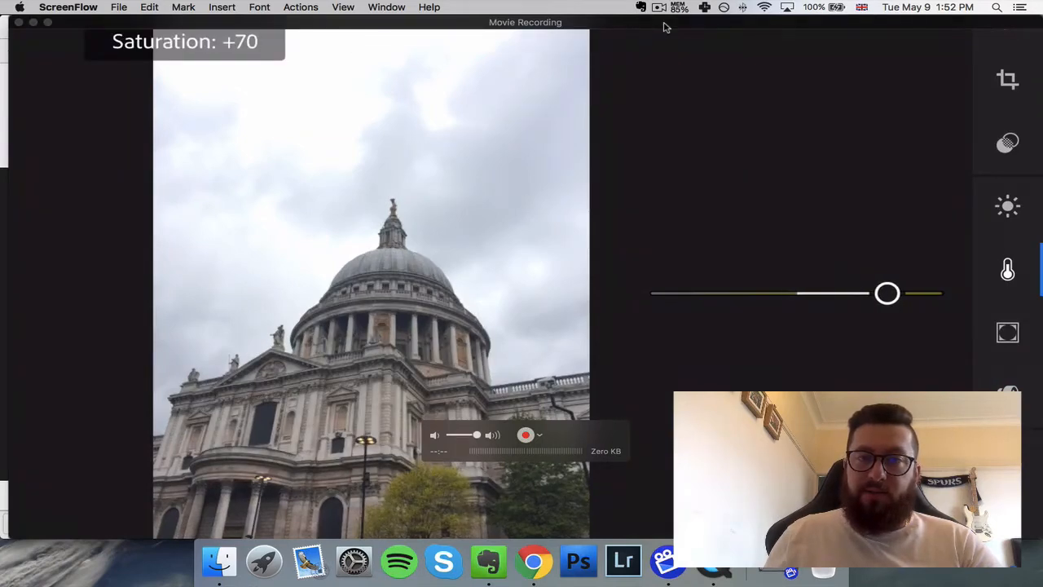
{"action": "left_click_drag", "start_coordinate": [887, 293], "coordinate": [906, 293]}
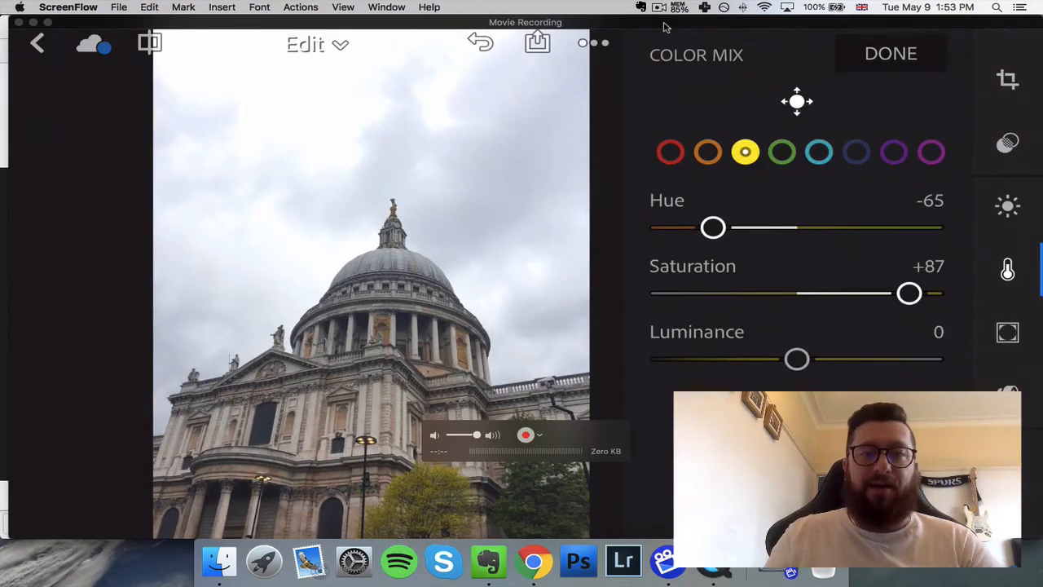
- Shift the blues' hue to about -77 so the cloudy sky turns teal
{"action": "left_click", "coordinate": [856, 151]}
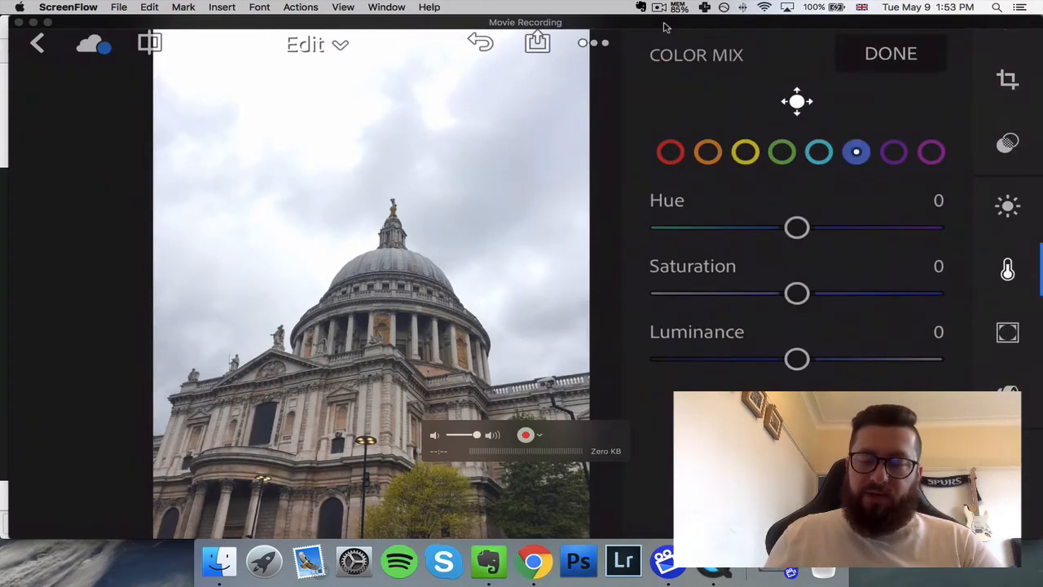
{"action": "left_click_drag", "start_coordinate": [795, 228], "coordinate": [746, 228]}
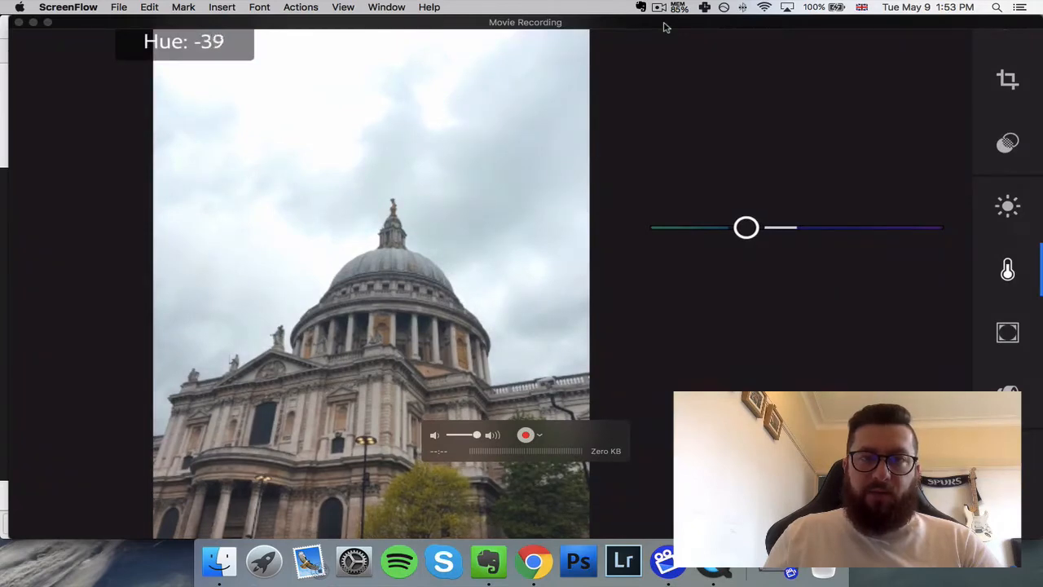
{"action": "left_click_drag", "start_coordinate": [747, 229], "coordinate": [693, 228]}
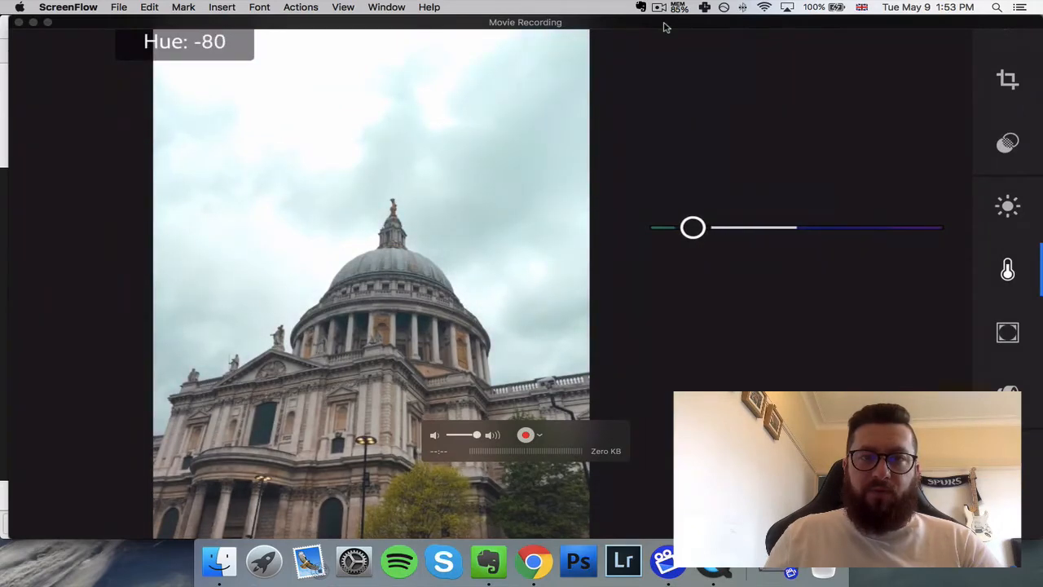
{"action": "left_click_drag", "start_coordinate": [693, 229], "coordinate": [696, 228]}
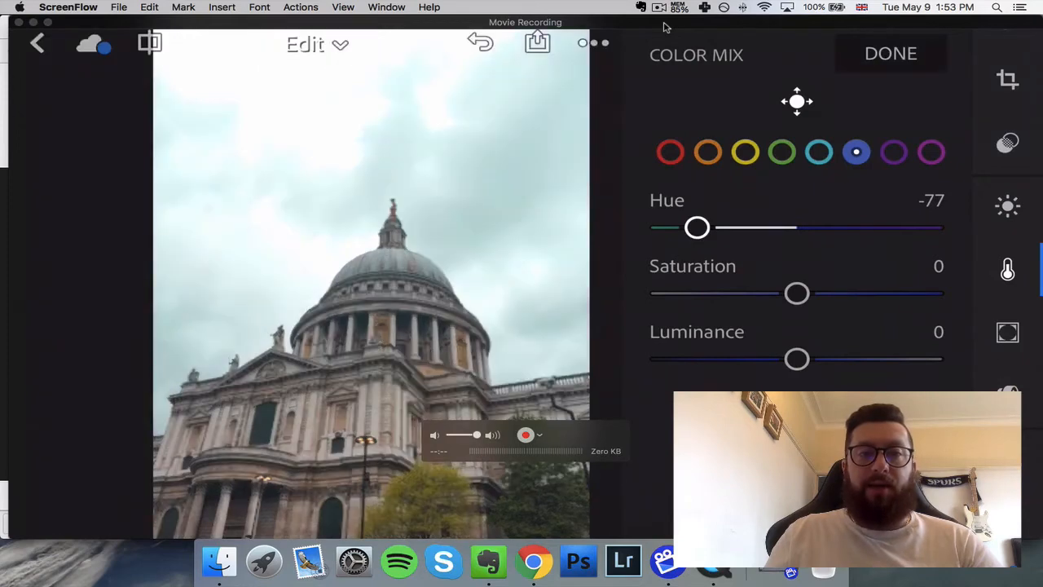
{"action": "left_click_drag", "start_coordinate": [698, 229], "coordinate": [667, 228]}
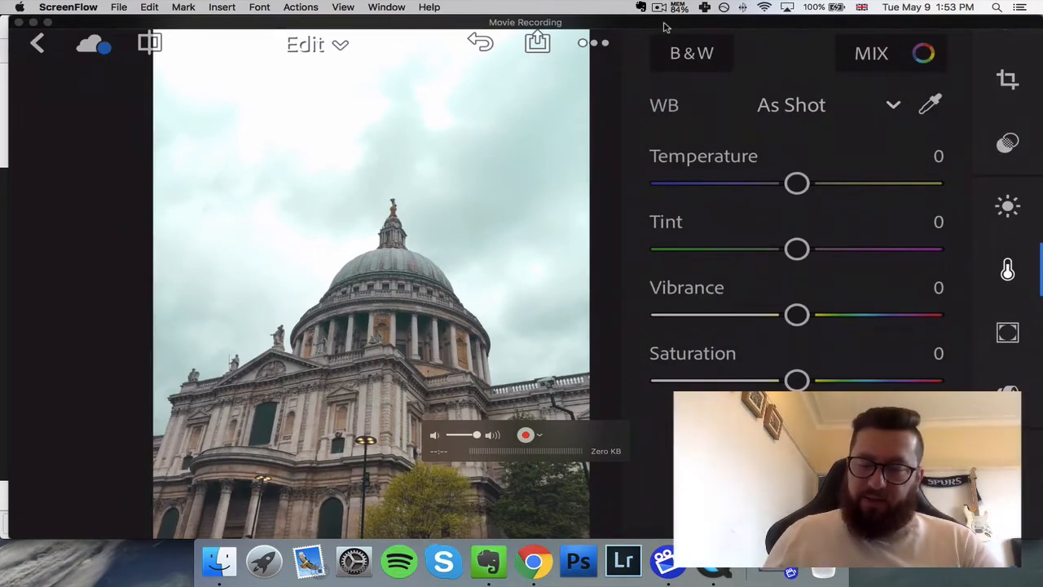
- In the Light adjustments, lift the St Paul's photo's shadows to +54
{"action": "left_click", "coordinate": [1008, 206]}
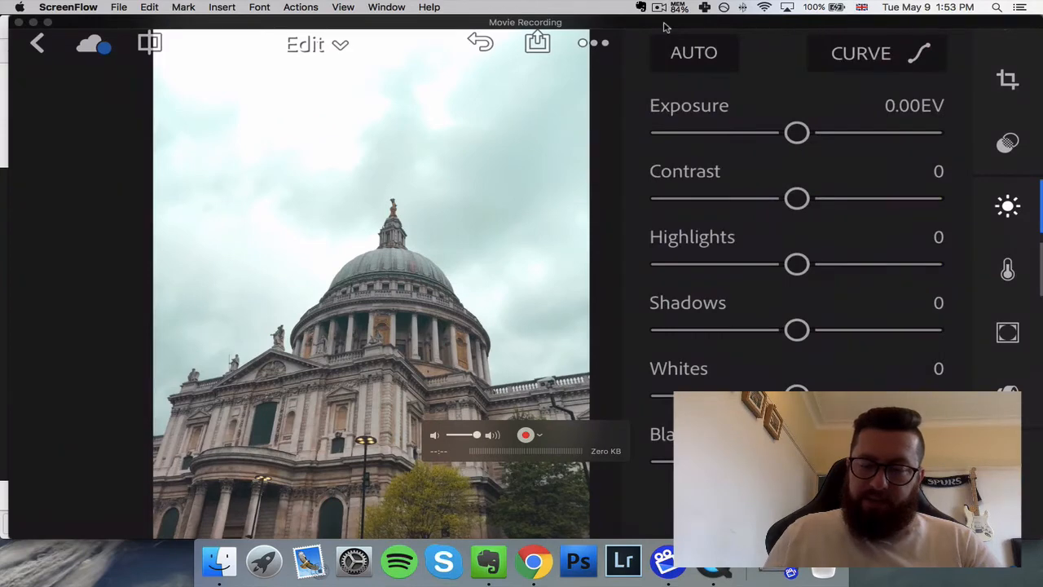
{"action": "left_click_drag", "start_coordinate": [797, 329], "coordinate": [870, 329]}
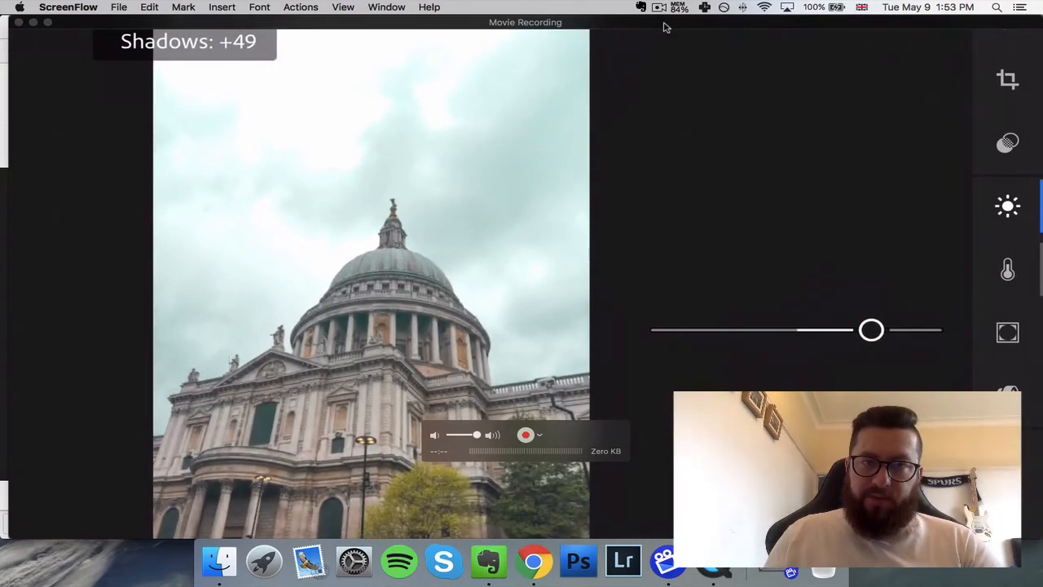
{"action": "left_click_drag", "start_coordinate": [870, 329], "coordinate": [877, 330]}
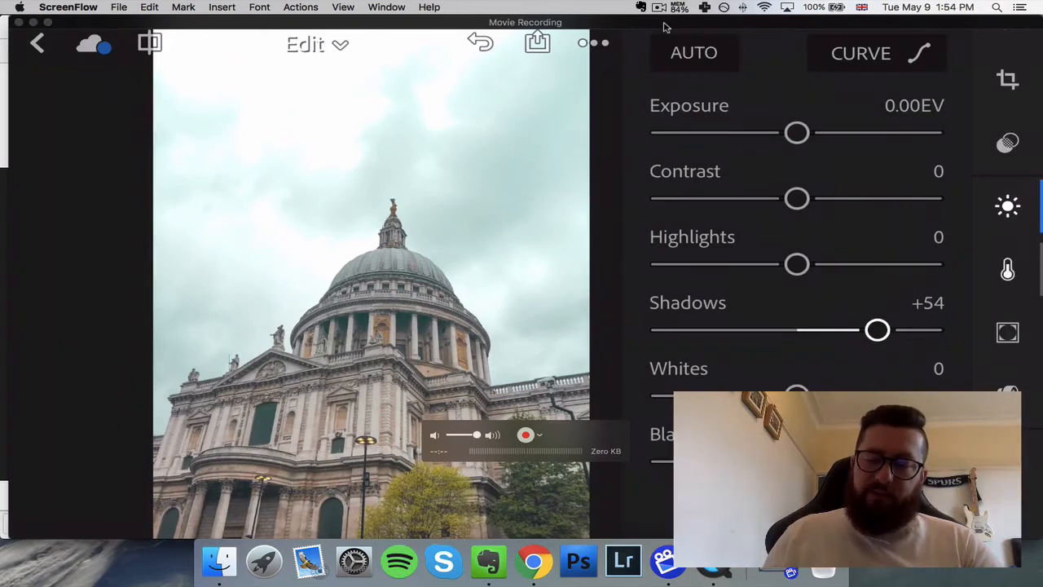
- Raise Vibrance, briefly to +100, then settle it around +67
{"action": "left_click", "coordinate": [1007, 143]}
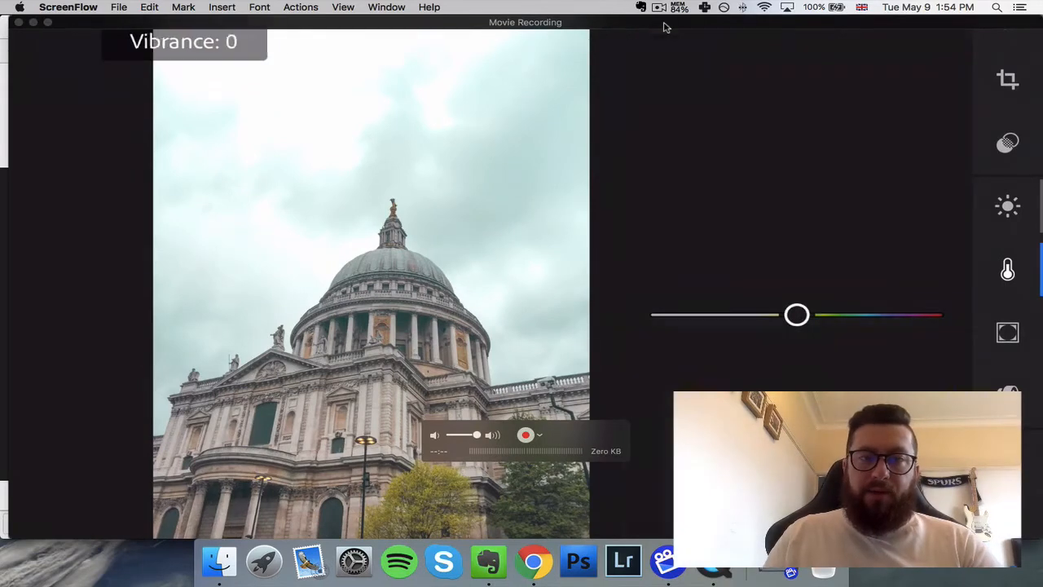
{"action": "left_click_drag", "start_coordinate": [797, 314], "coordinate": [880, 315]}
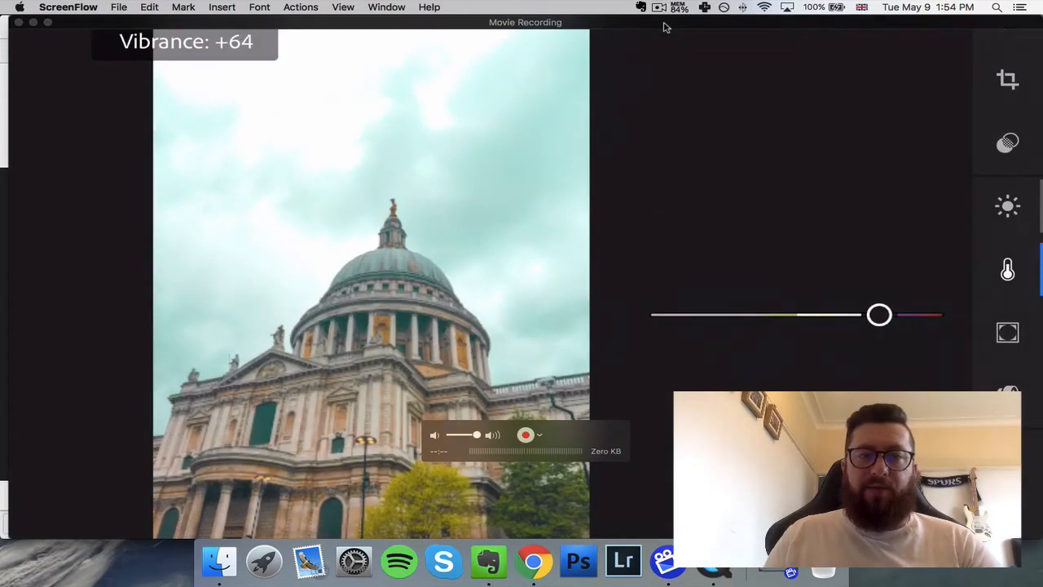
{"action": "left_click_drag", "start_coordinate": [879, 315], "coordinate": [925, 315]}
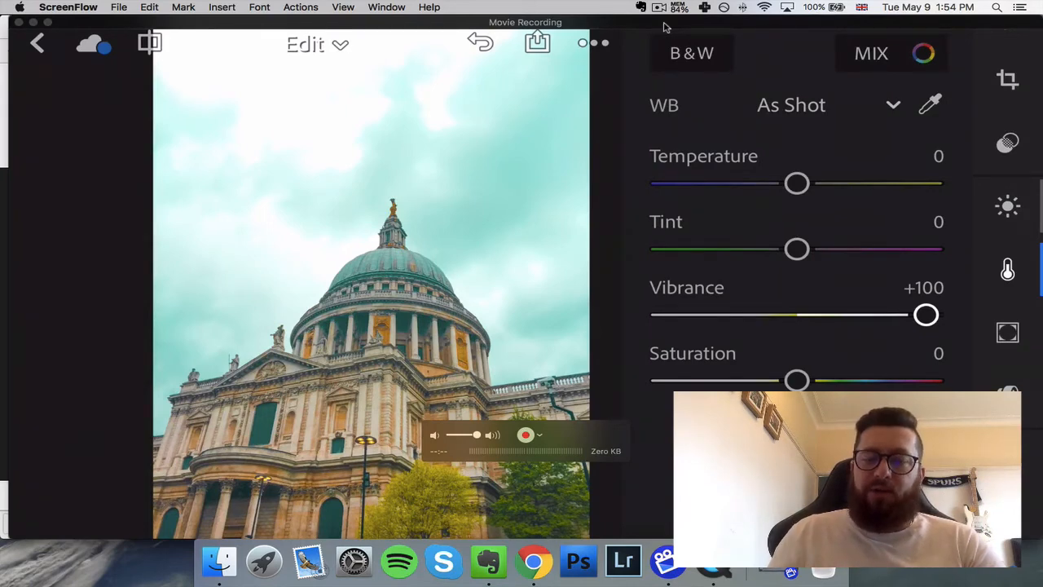
{"action": "left_click_drag", "start_coordinate": [926, 314], "coordinate": [884, 315]}
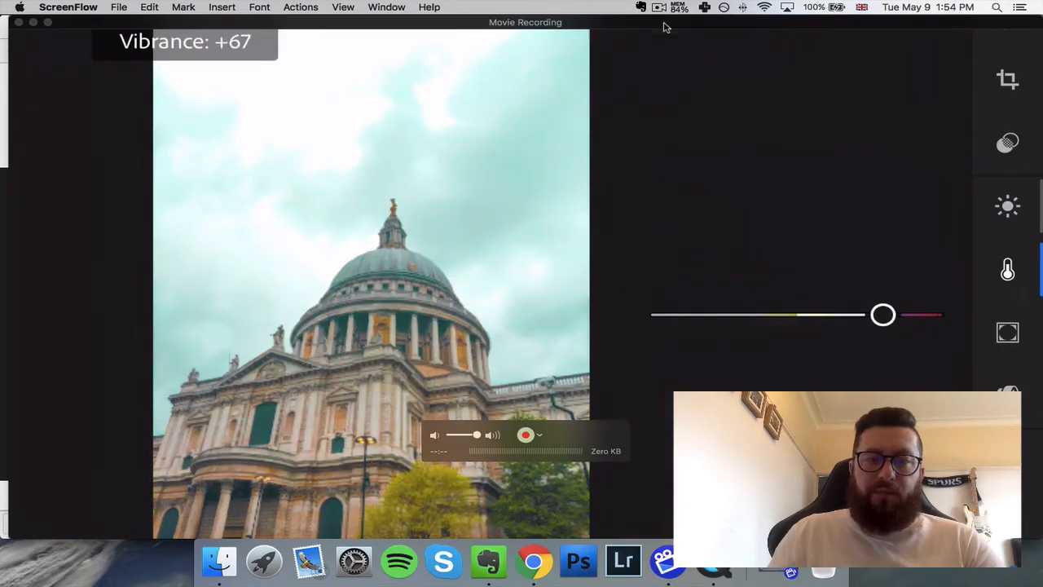
{"action": "left_click_drag", "start_coordinate": [883, 314], "coordinate": [854, 315]}
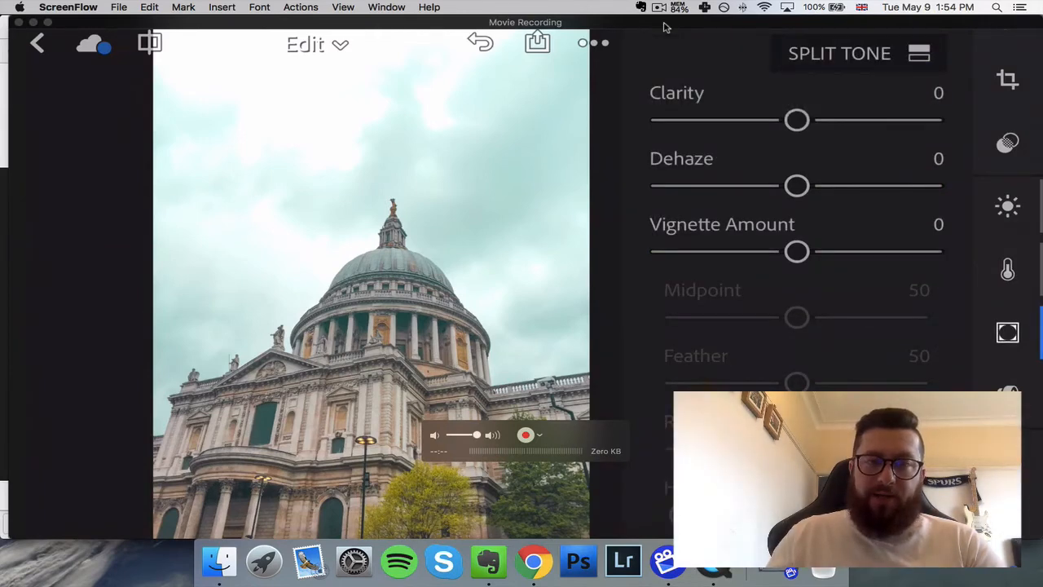
- Push the Clarity slider to its maximum +100 to crisp the clouds
{"action": "left_click_drag", "start_coordinate": [797, 121], "coordinate": [926, 121]}
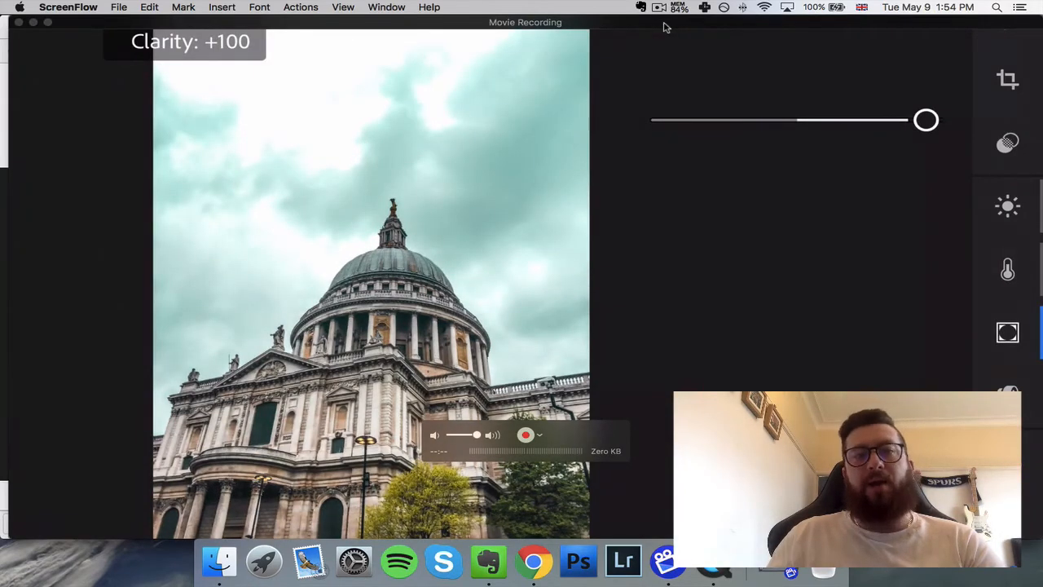